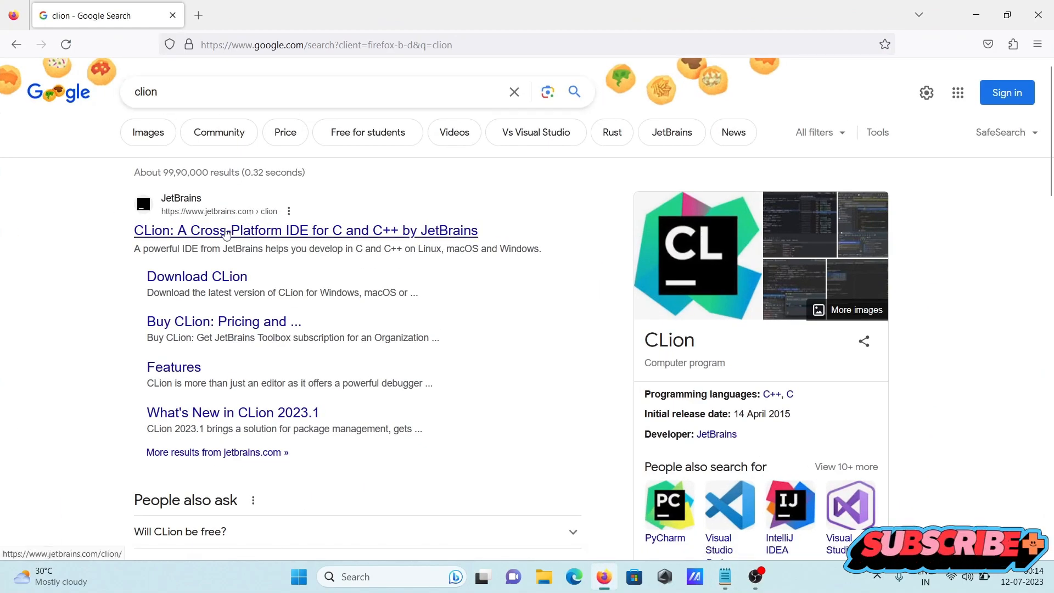
Open the JetBrains CLion page and download the free 30-day trial installer.
left_click(305, 230)
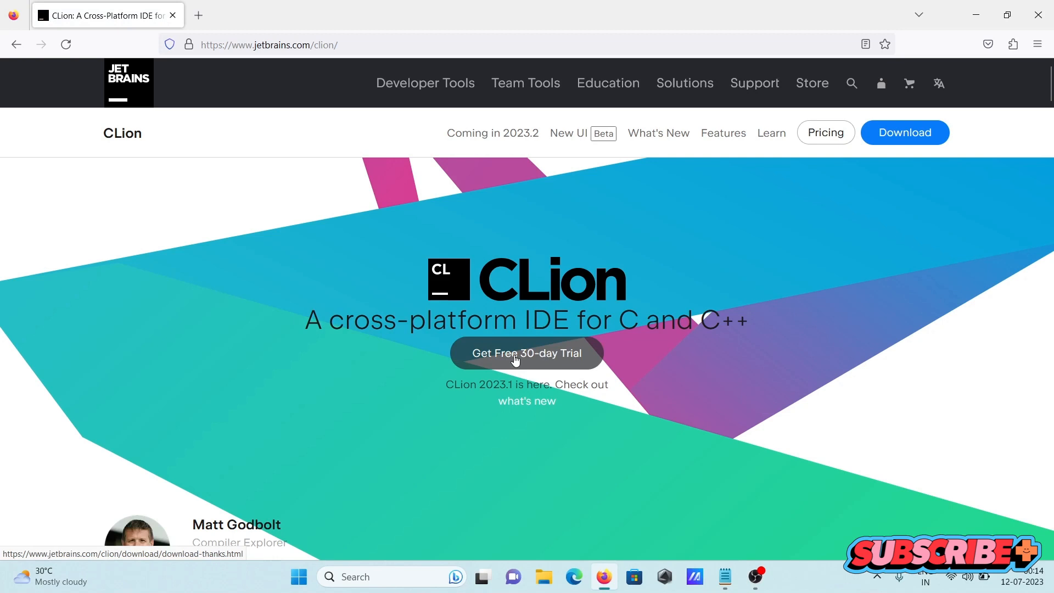
left_click(526, 353)
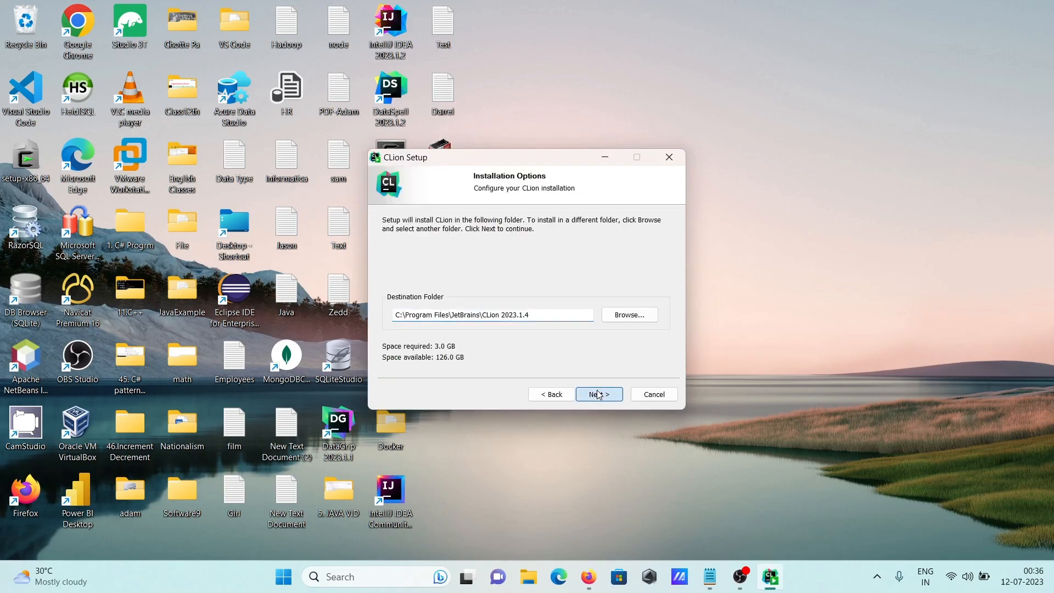
Keep the default install folder and enable the desktop shortcut plus .c and .cxx associations.
left_click(597, 394)
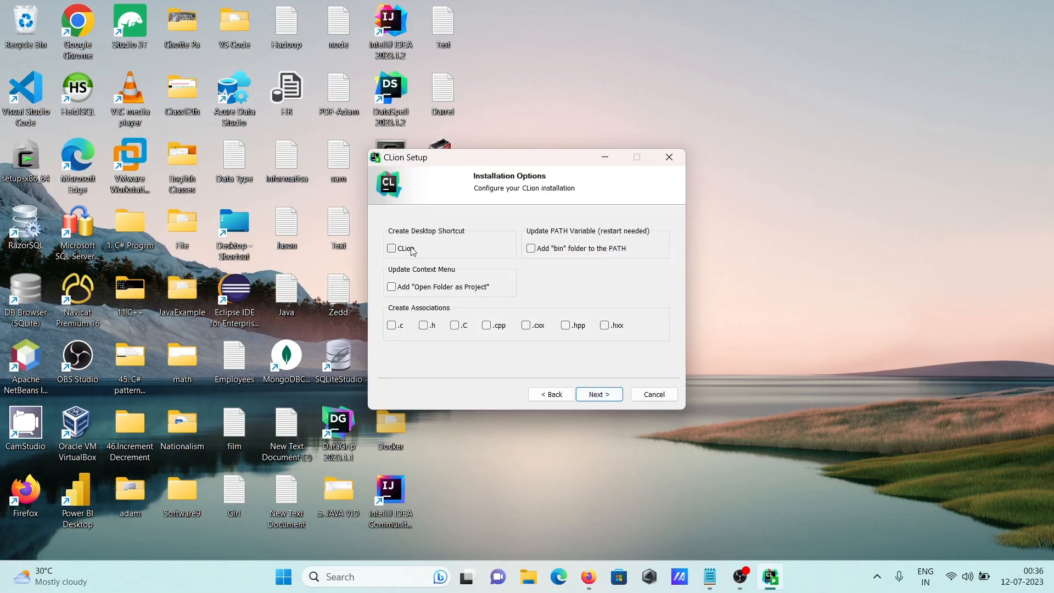
left_click(392, 248)
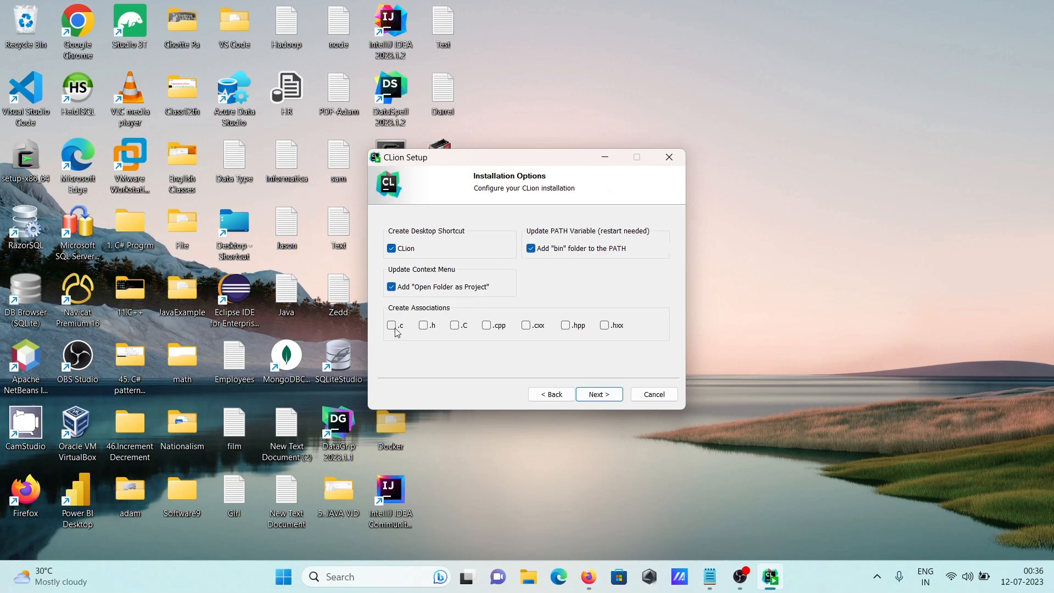
left_click(391, 324)
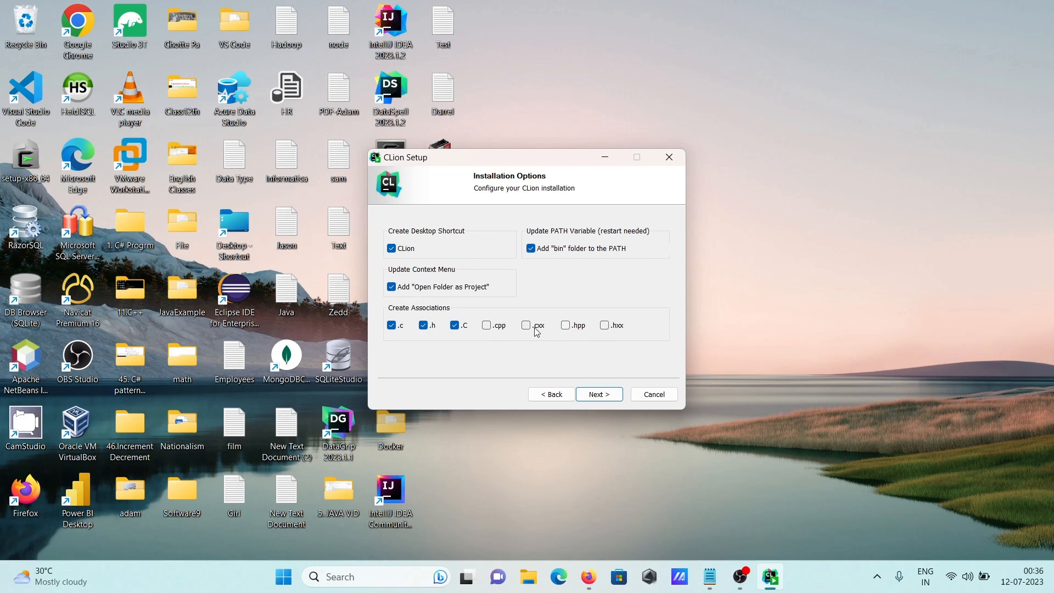
left_click(526, 324)
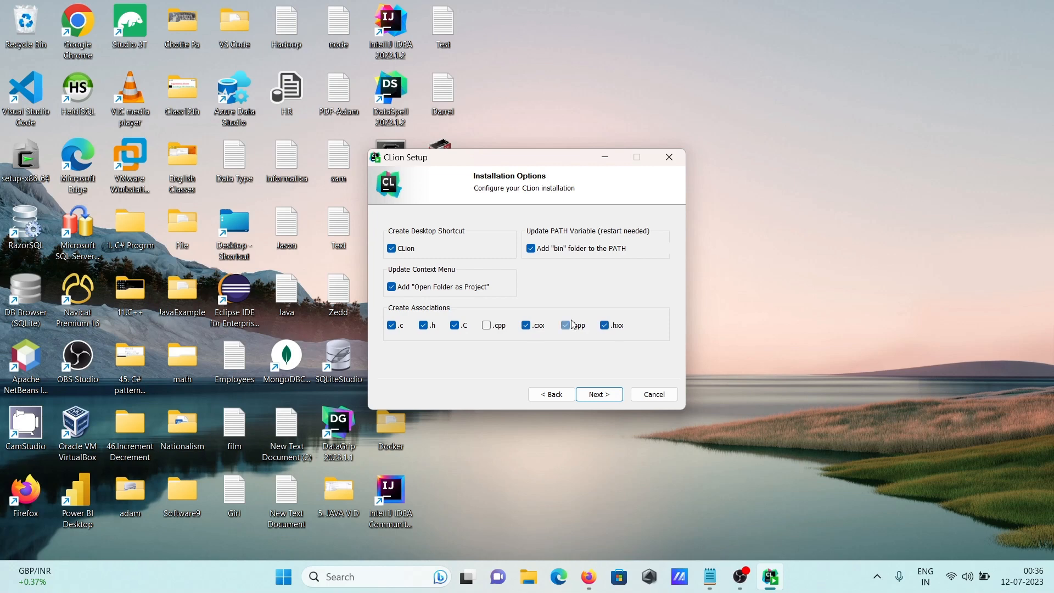
left_click(597, 394)
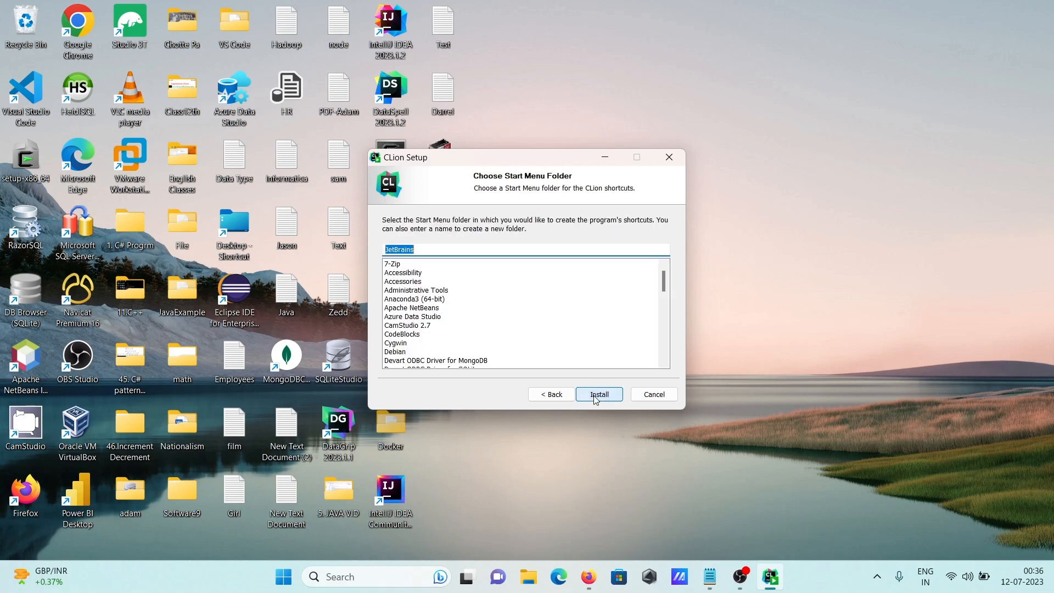
Install CLion and close the finished setup, choosing to reboot manually later.
left_click(598, 394)
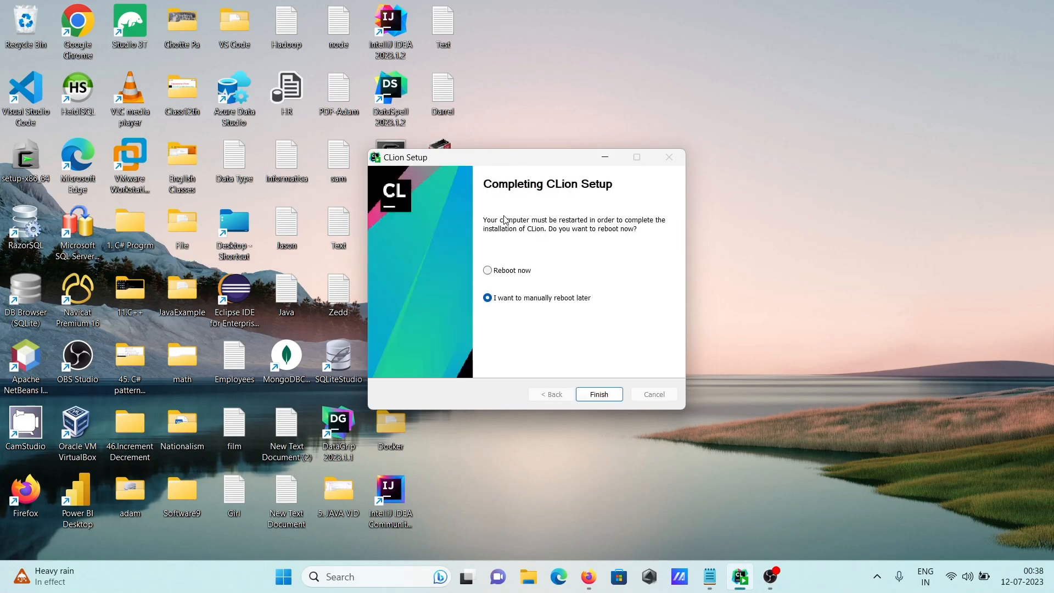
mouse_move(557, 260)
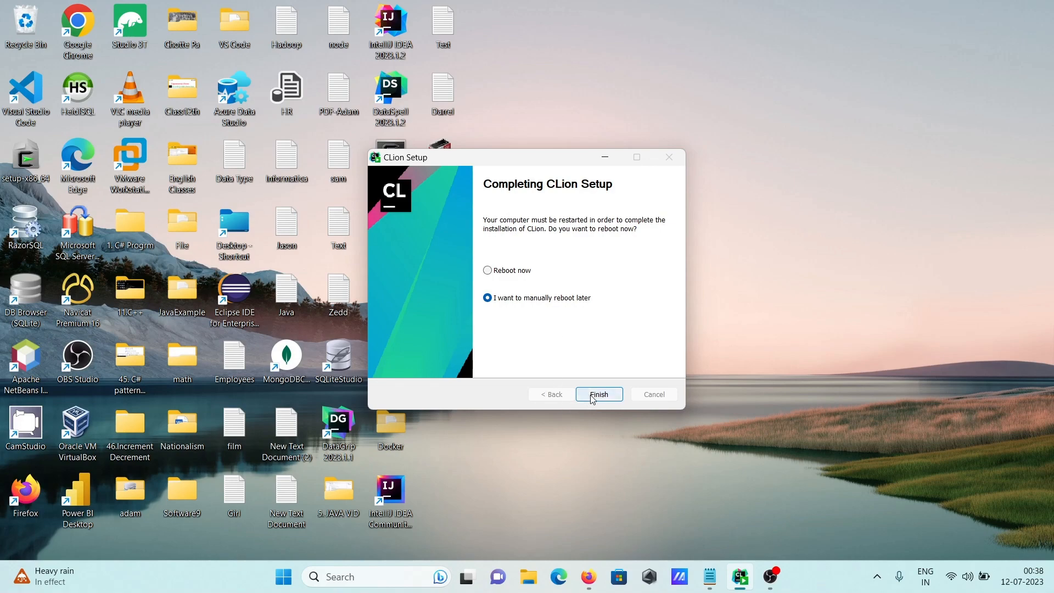
left_click(598, 394)
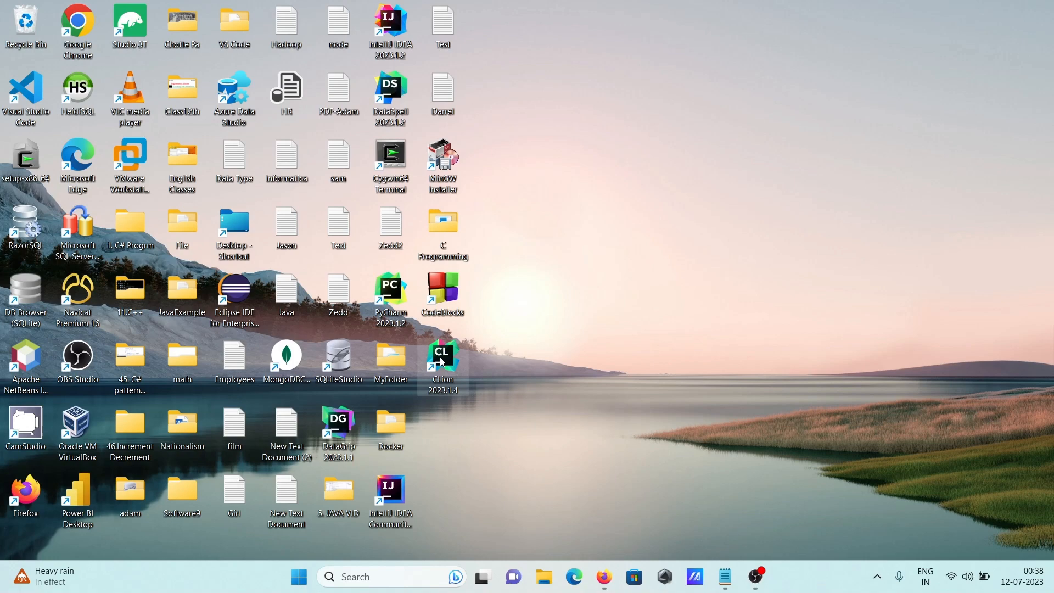
Launch CLion without importing settings, allow firewall access, and start the free trial.
double_click(441, 357)
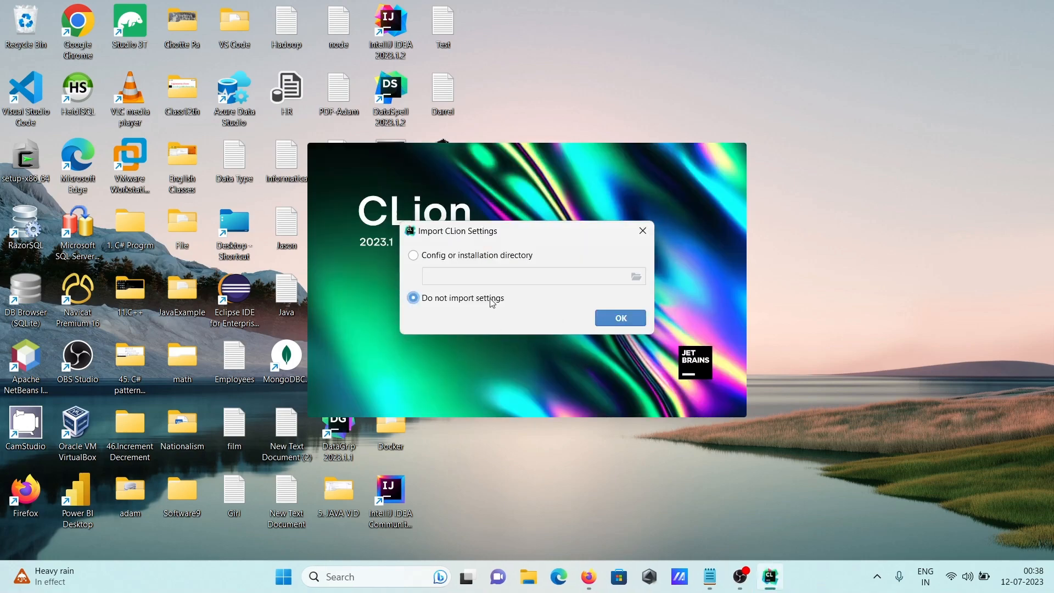
left_click(619, 318)
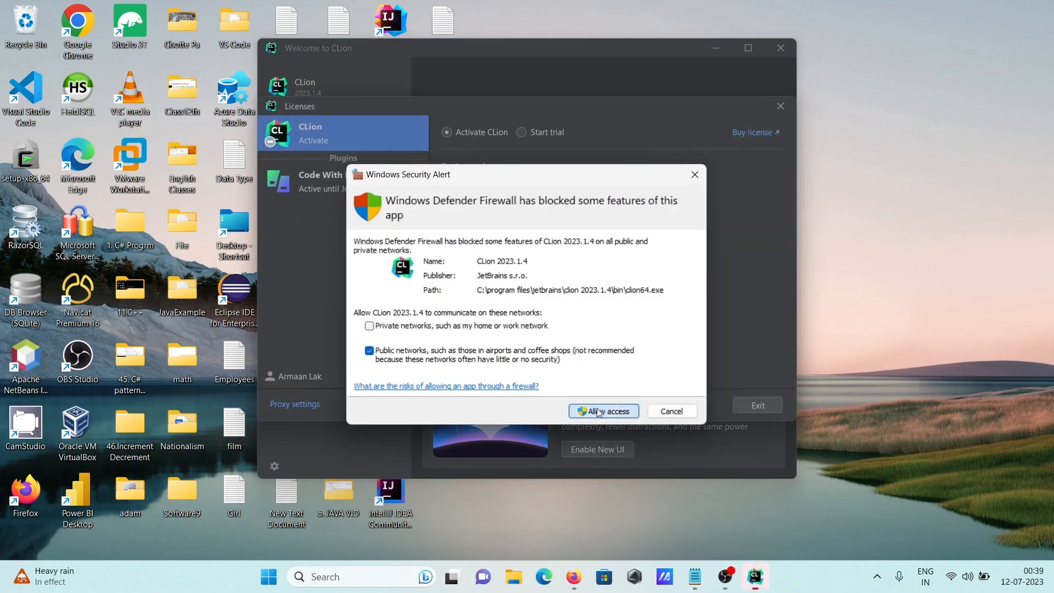
left_click(602, 411)
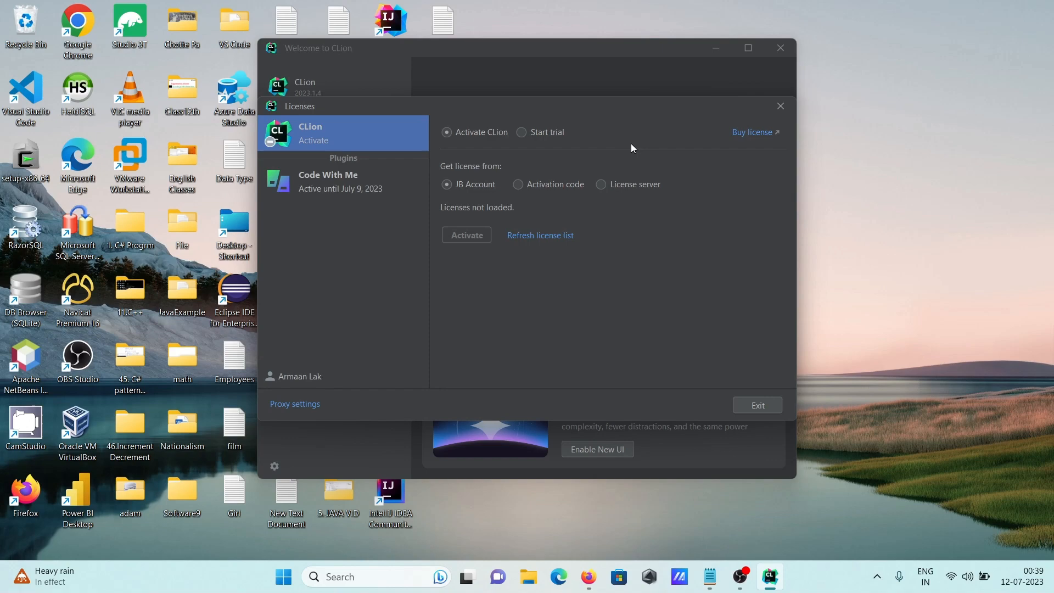
left_click(521, 132)
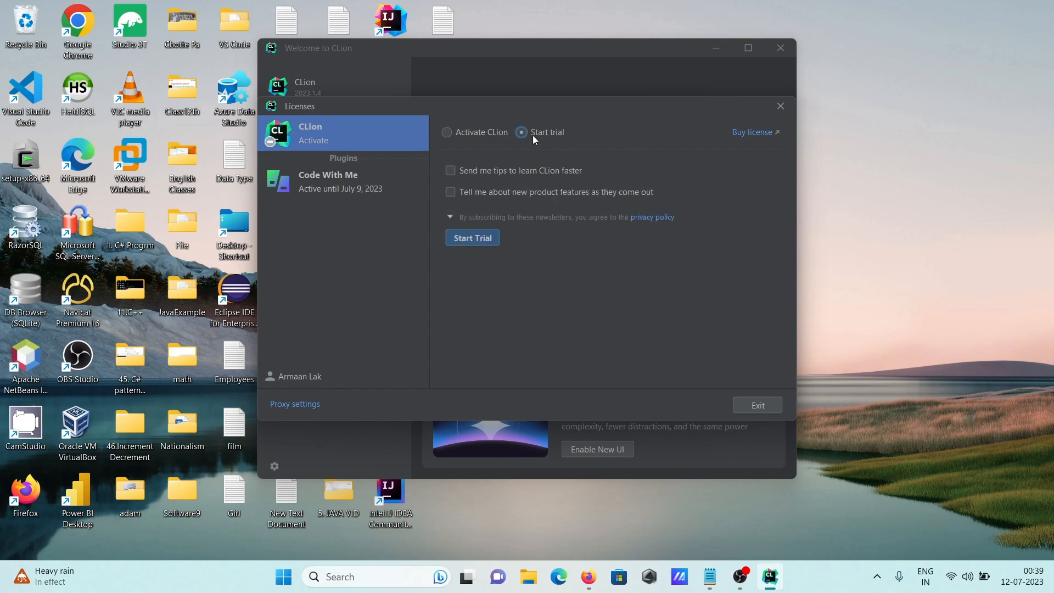
left_click(472, 237)
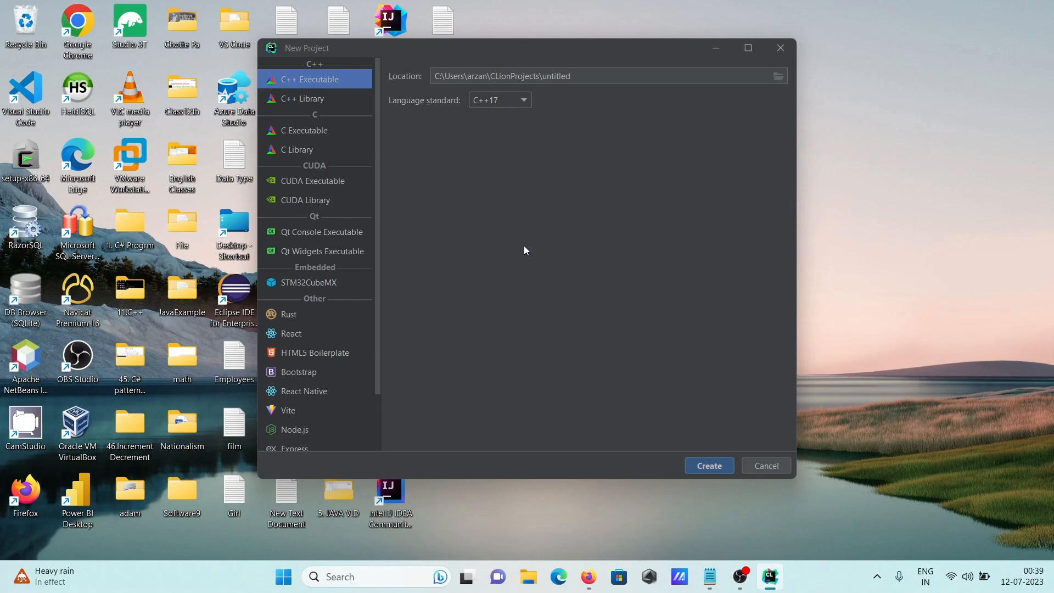
Create a C Executable project using C11, editing the location path under CLionProjects.
left_click(747, 48)
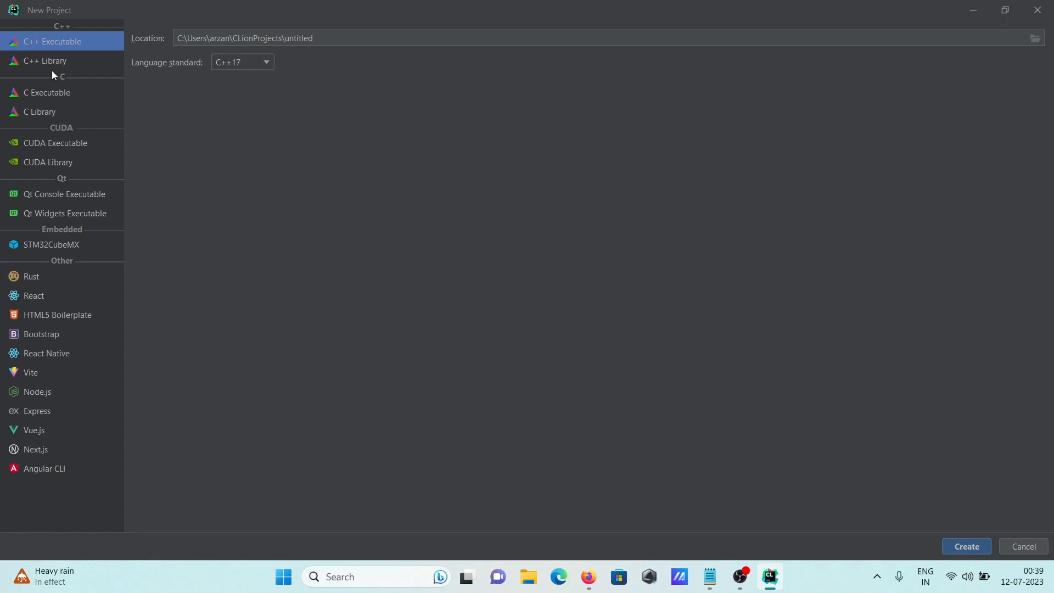
mouse_move(75, 267)
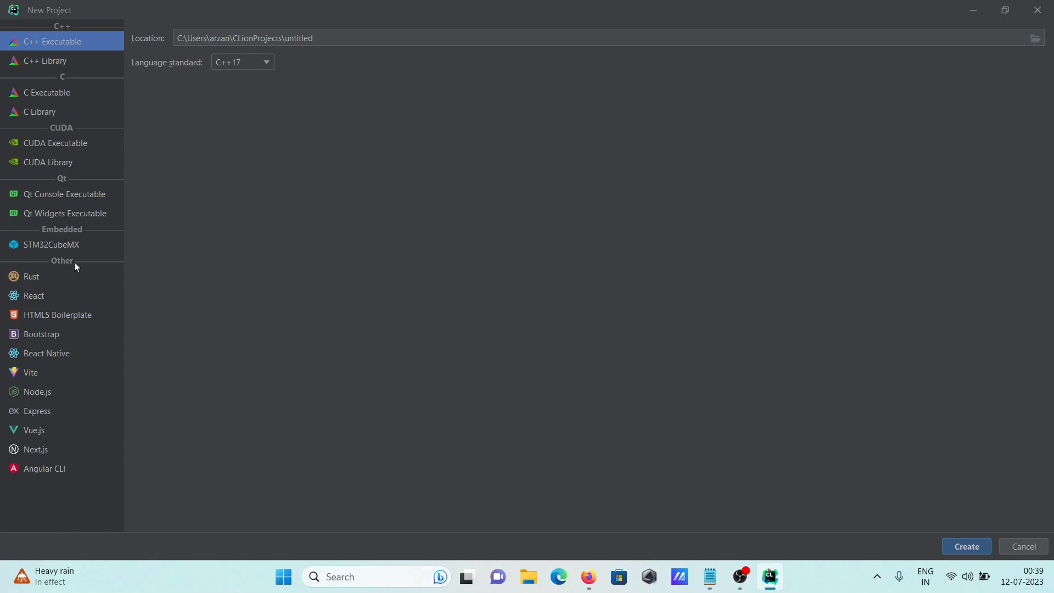
mouse_move(234, 158)
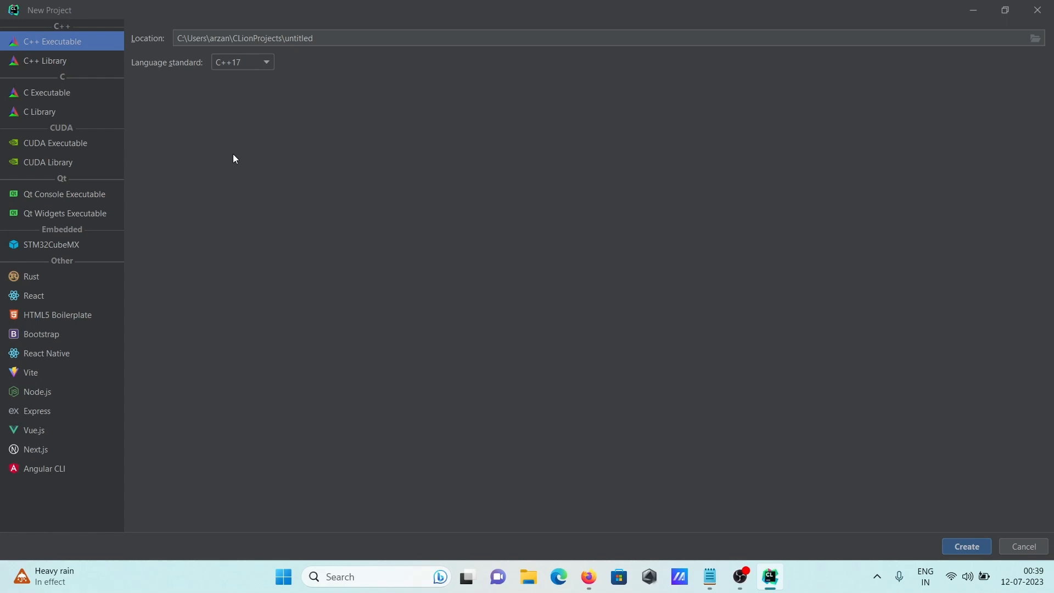
left_click(334, 38)
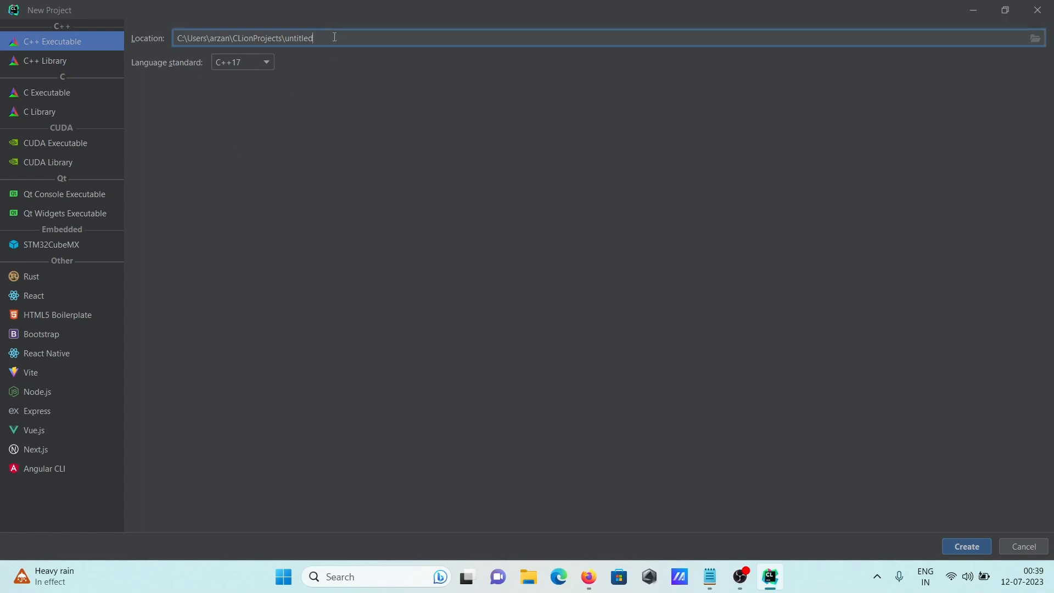
key("backspace")
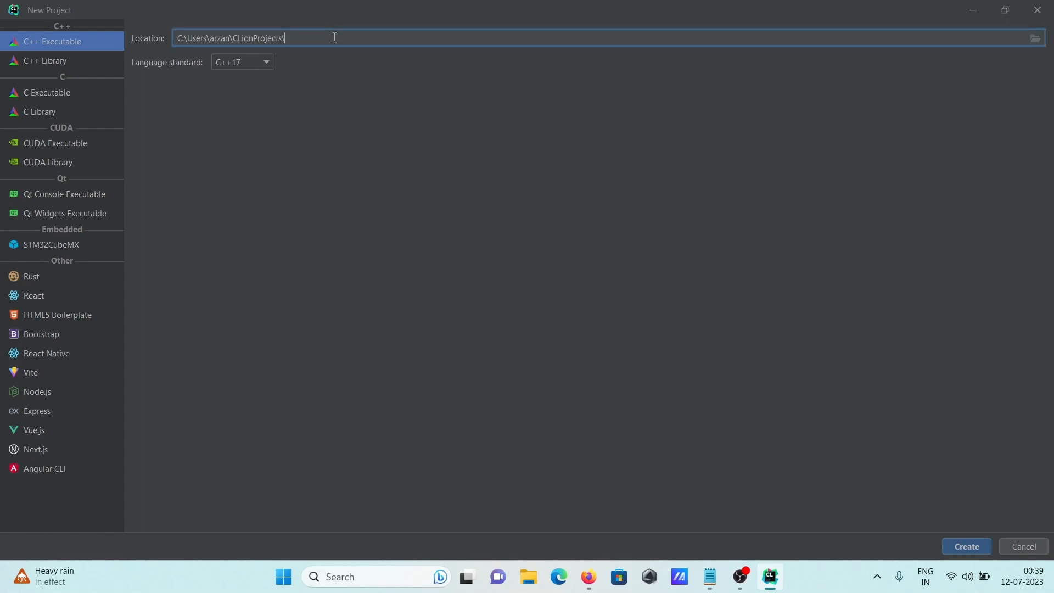
type("C")
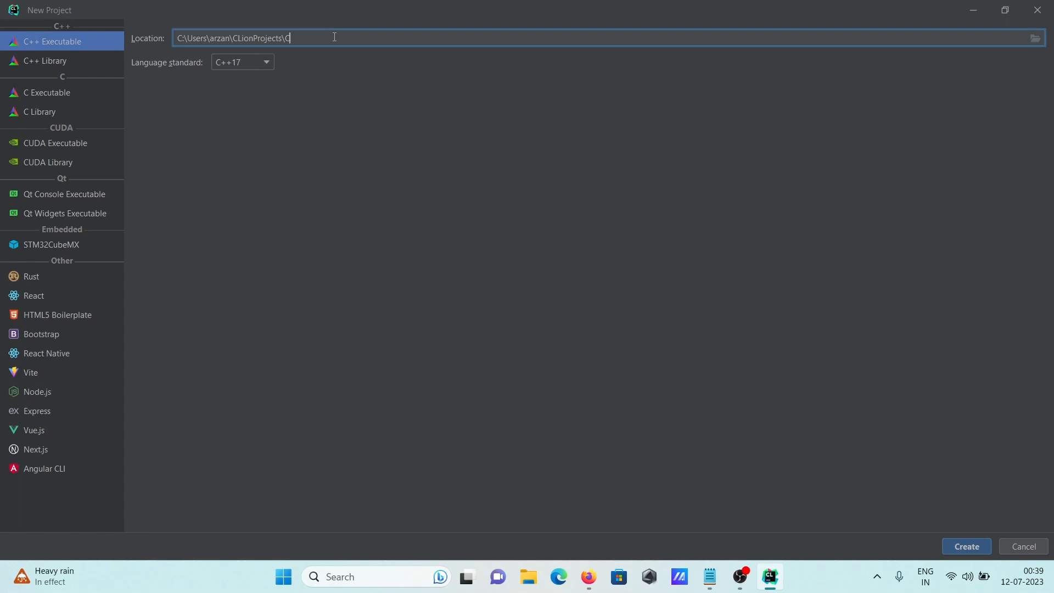
type("Pro")
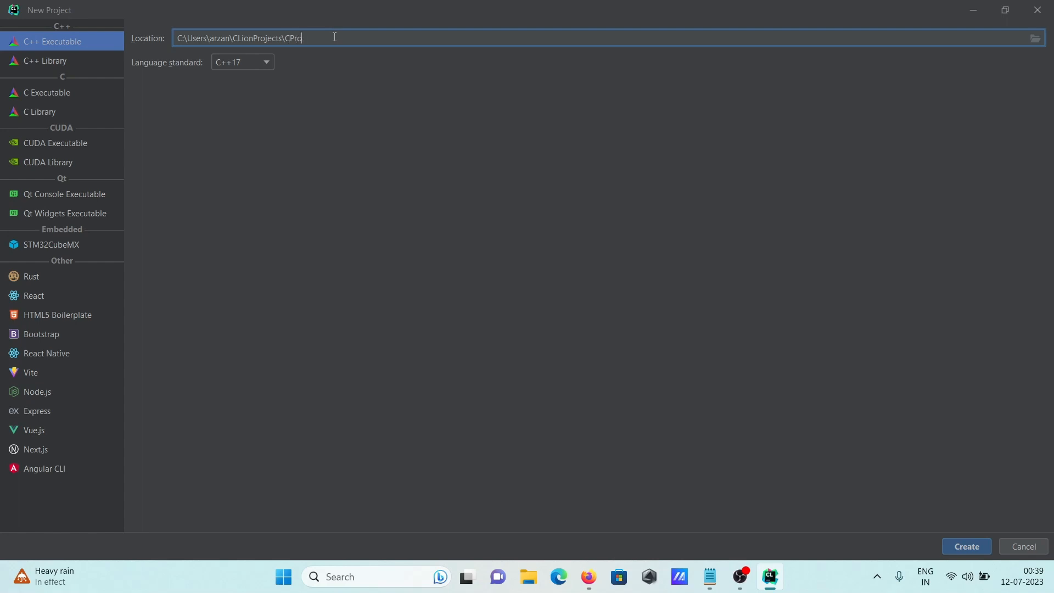
type("ject")
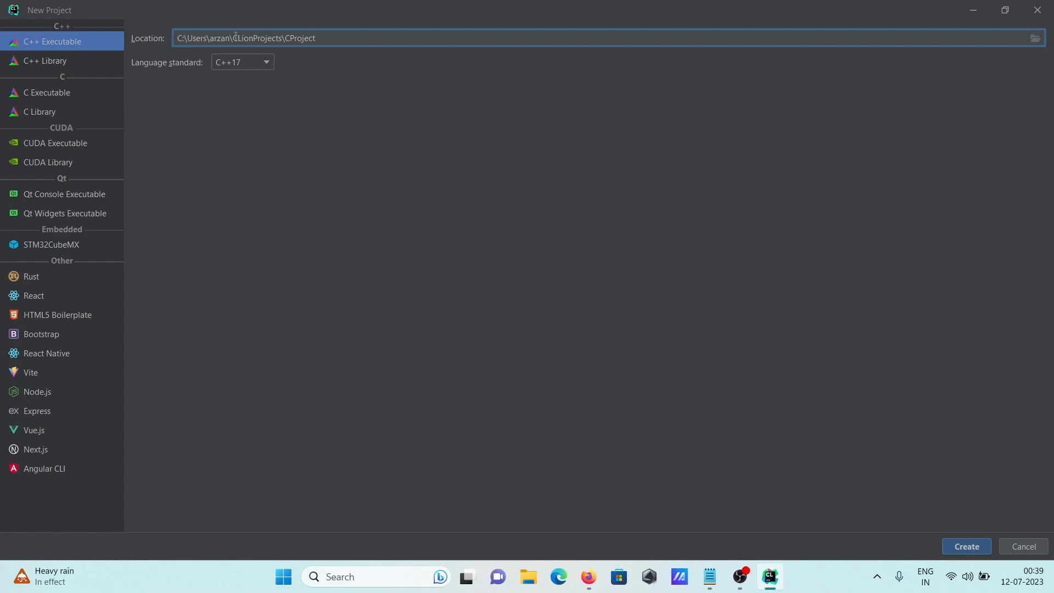
left_click(48, 93)
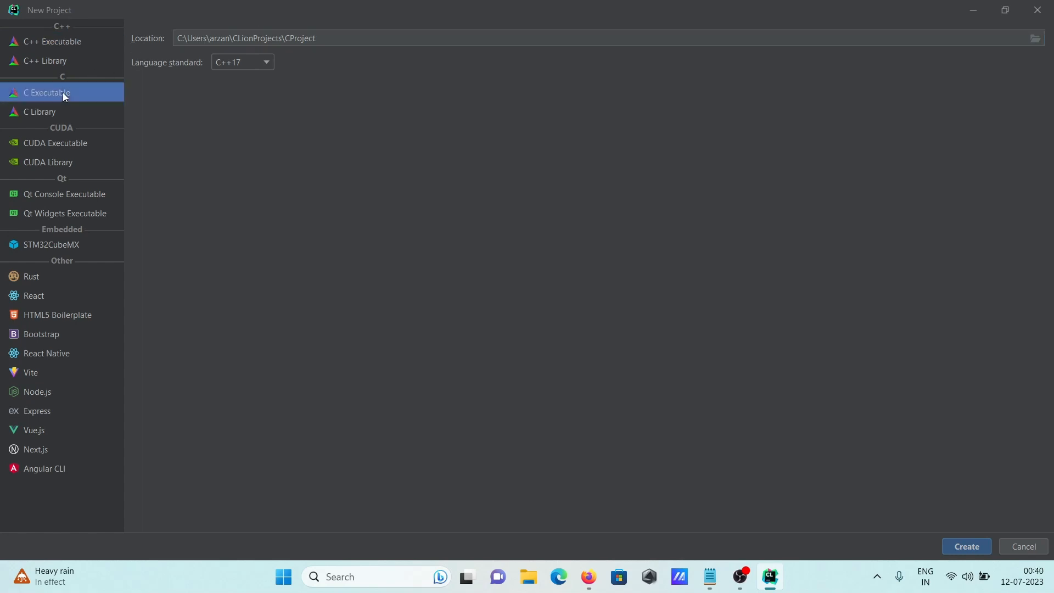
left_click(242, 62)
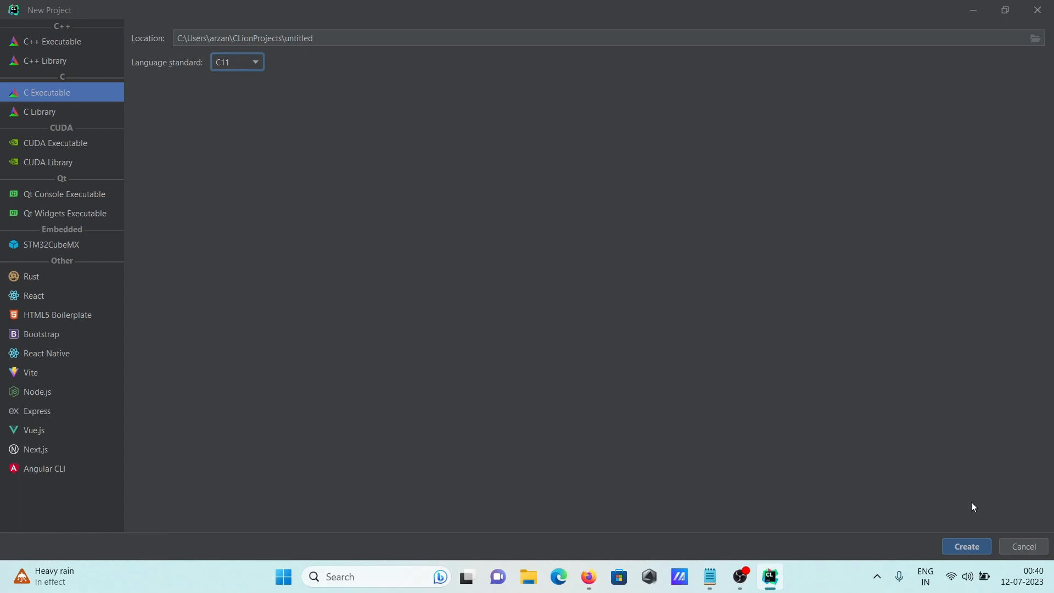
left_click(965, 545)
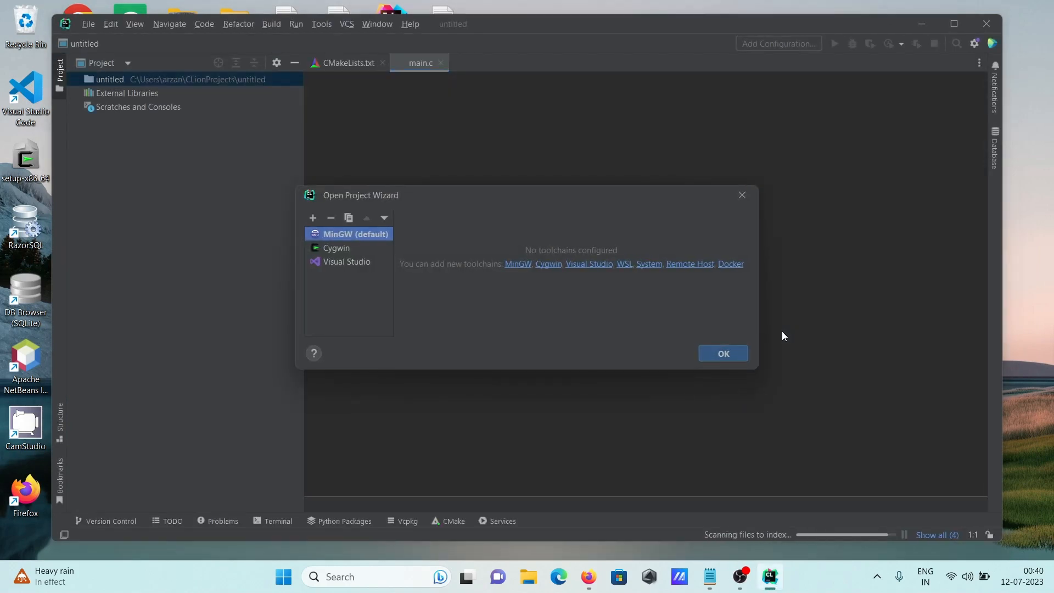
Show the default MinGW toolchain settings and search Windows for cmd.
left_click(356, 234)
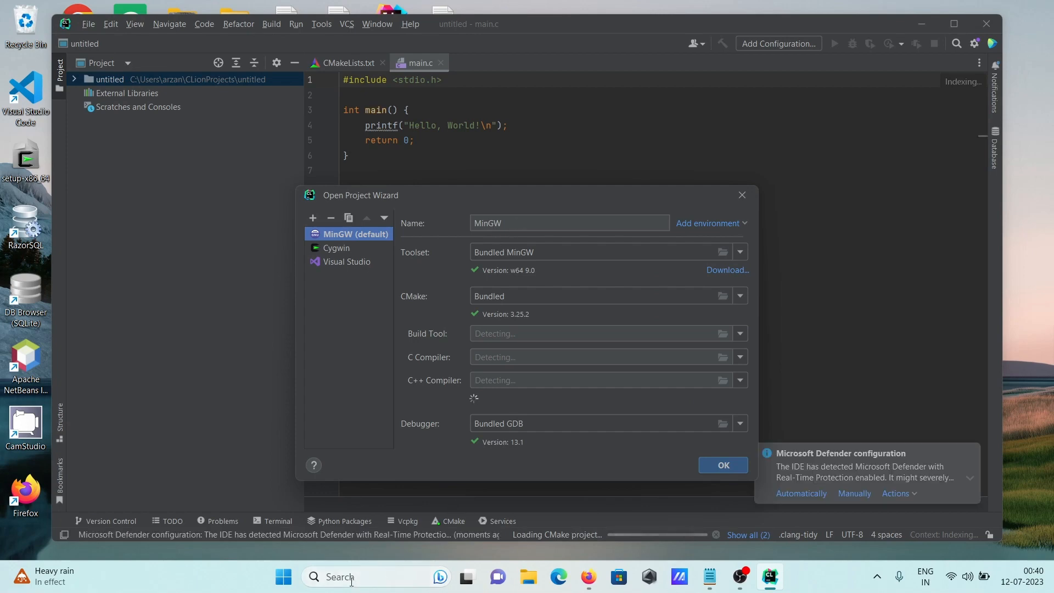
type("cmd")
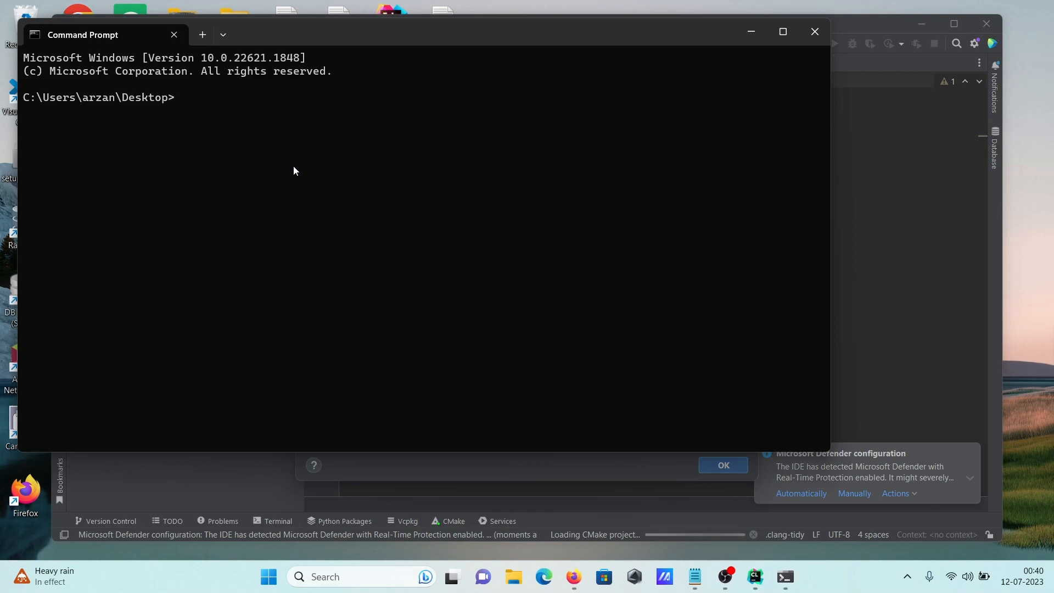
Check that g++ and gcc report MinGW GCC 6.3.0, then close Command Prompt.
type("g++ --")
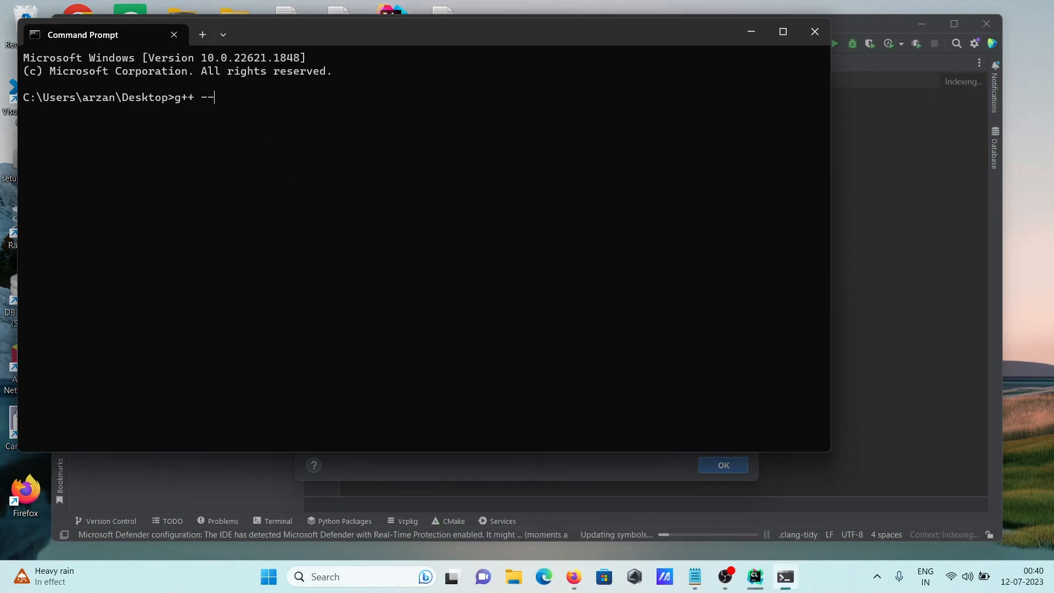
type("version")
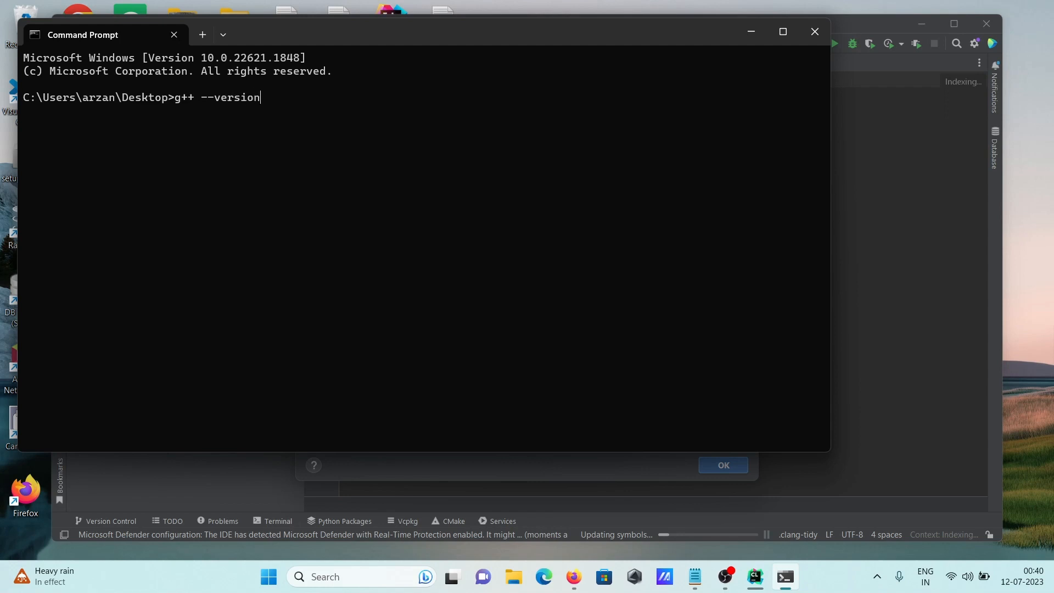
key("Enter")
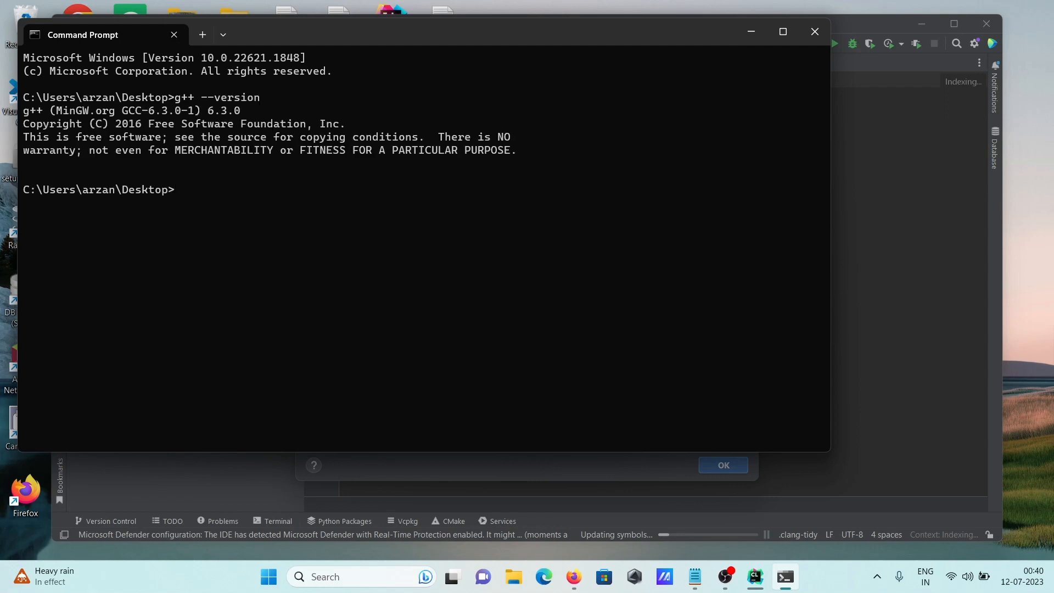
type("g++ --version")
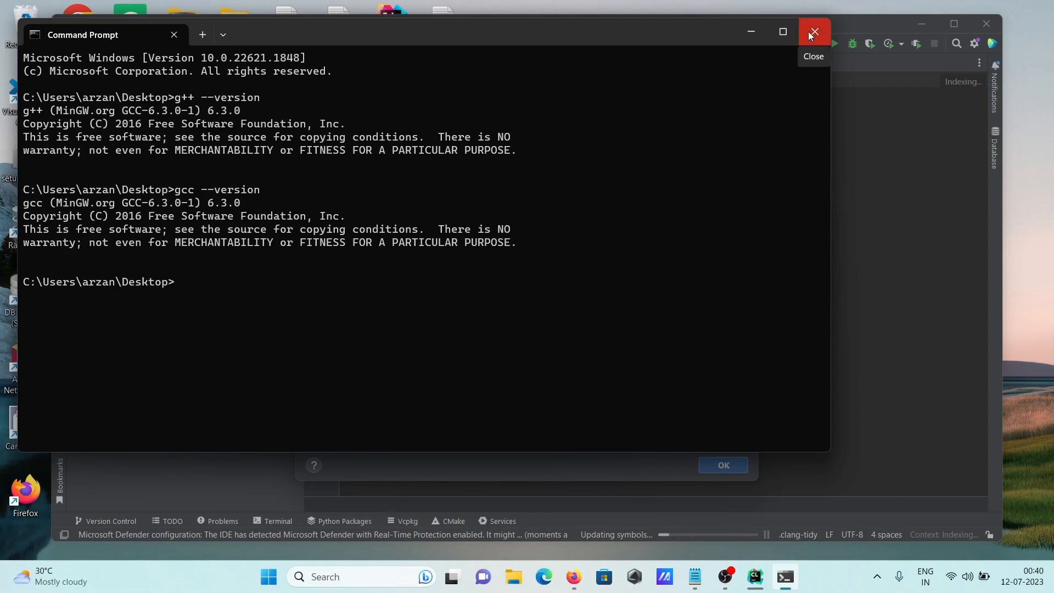
left_click(813, 32)
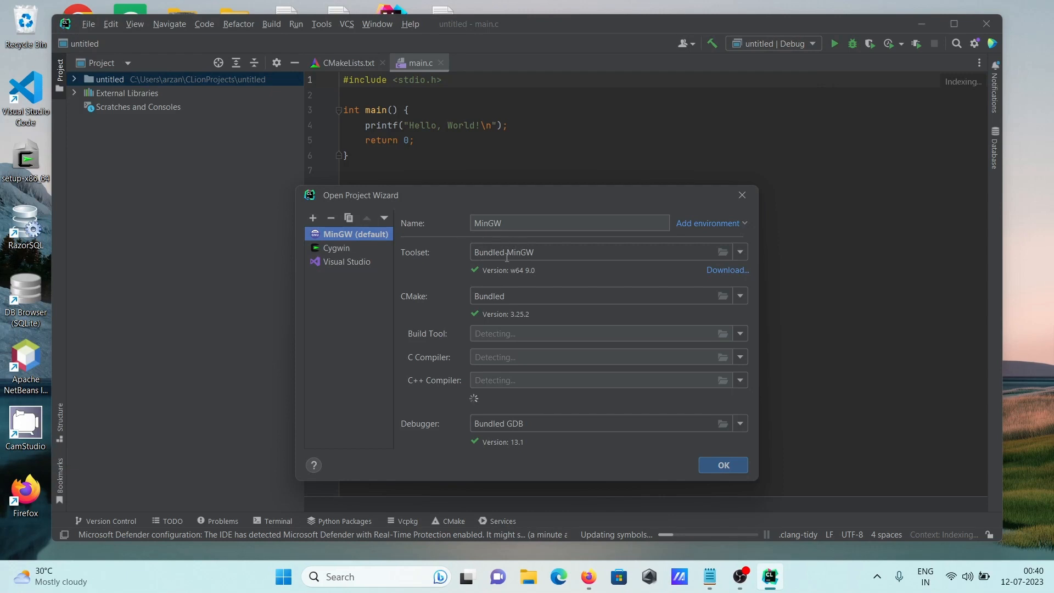
mouse_move(387, 234)
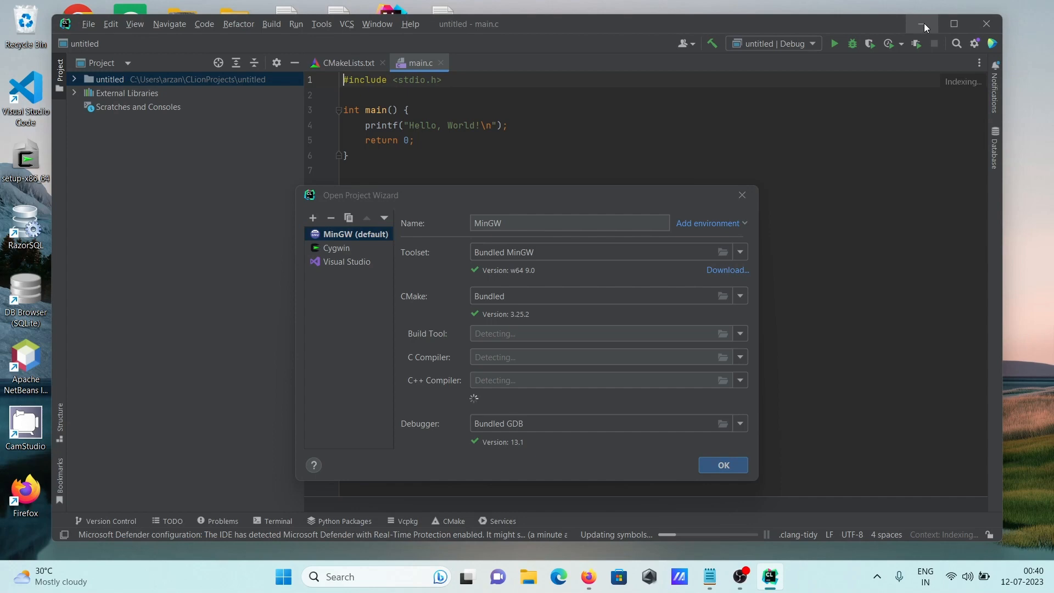
Minimize and restore CLion while the toolchain detects ninja, gcc and g++.
left_click(921, 24)
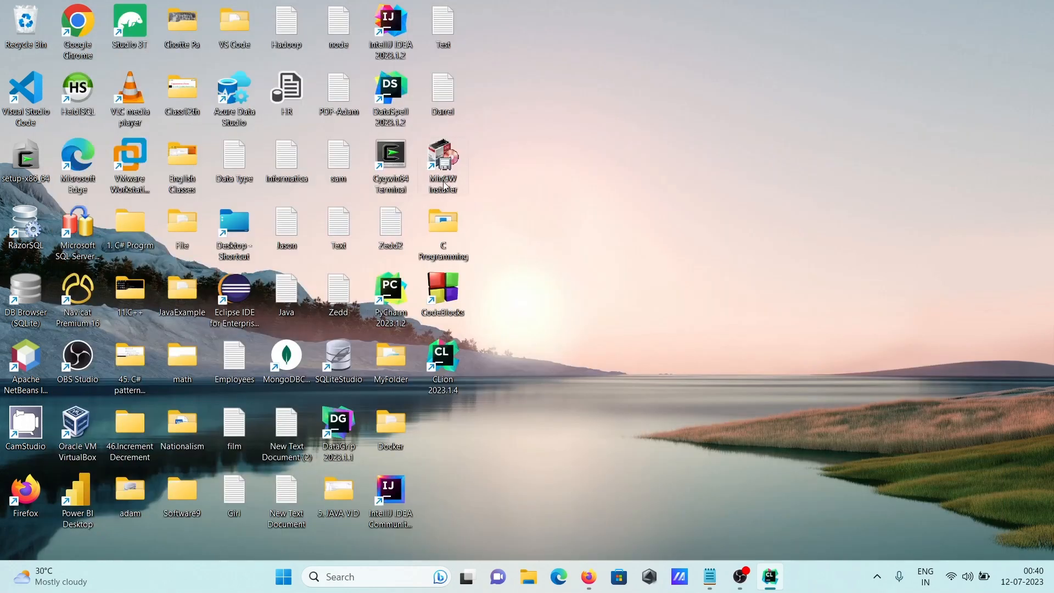
mouse_move(769, 542)
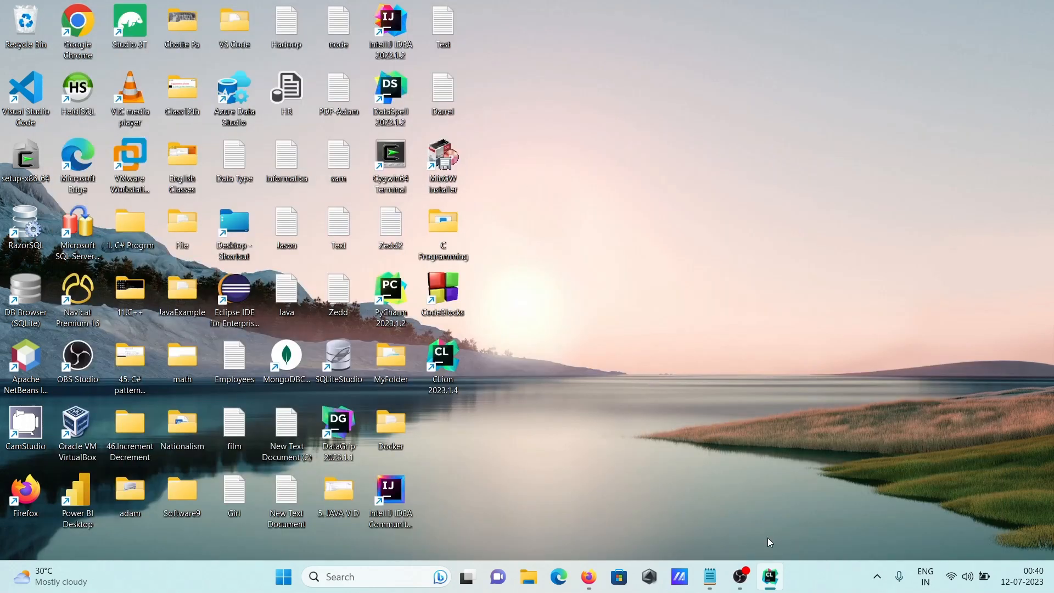
left_click(768, 577)
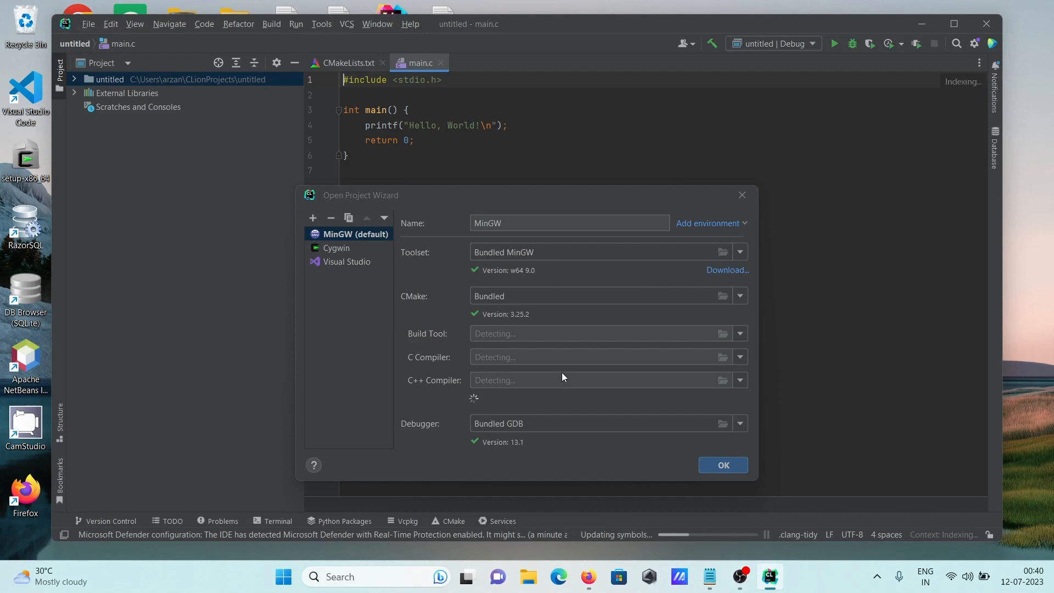
mouse_move(428, 293)
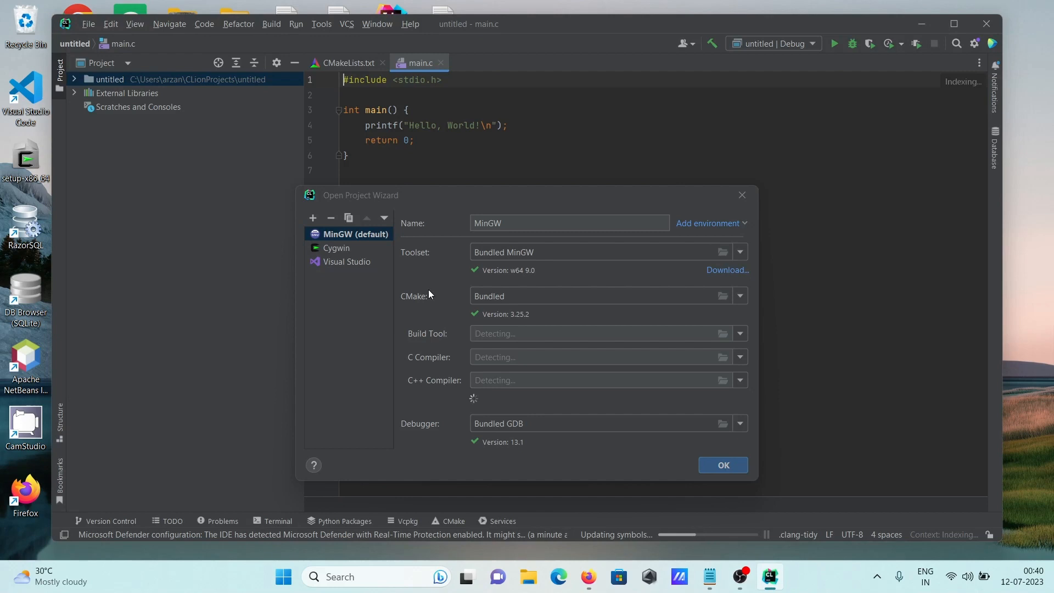
mouse_move(472, 246)
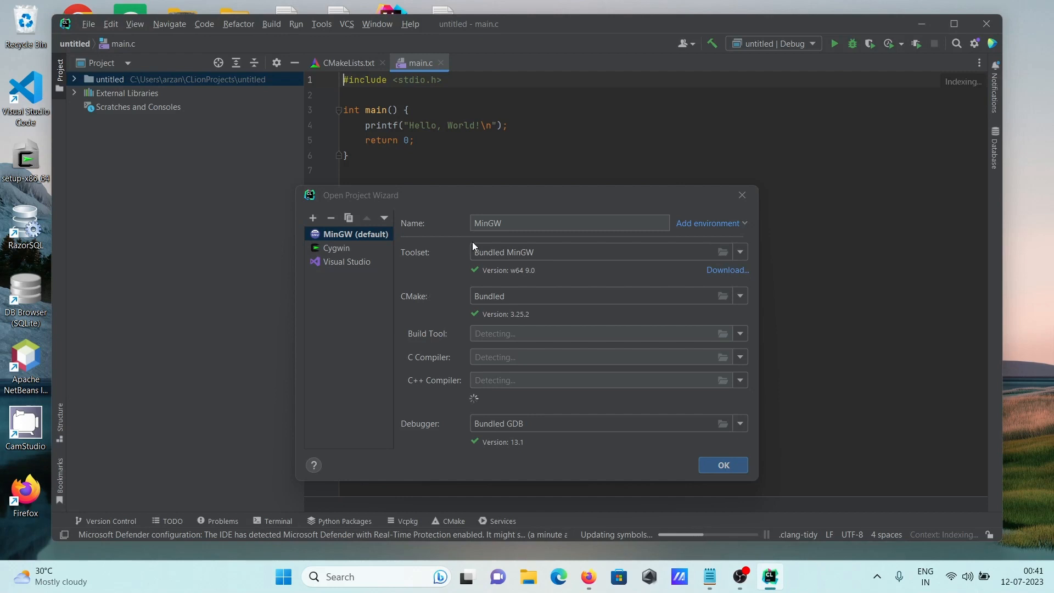
mouse_move(653, 249)
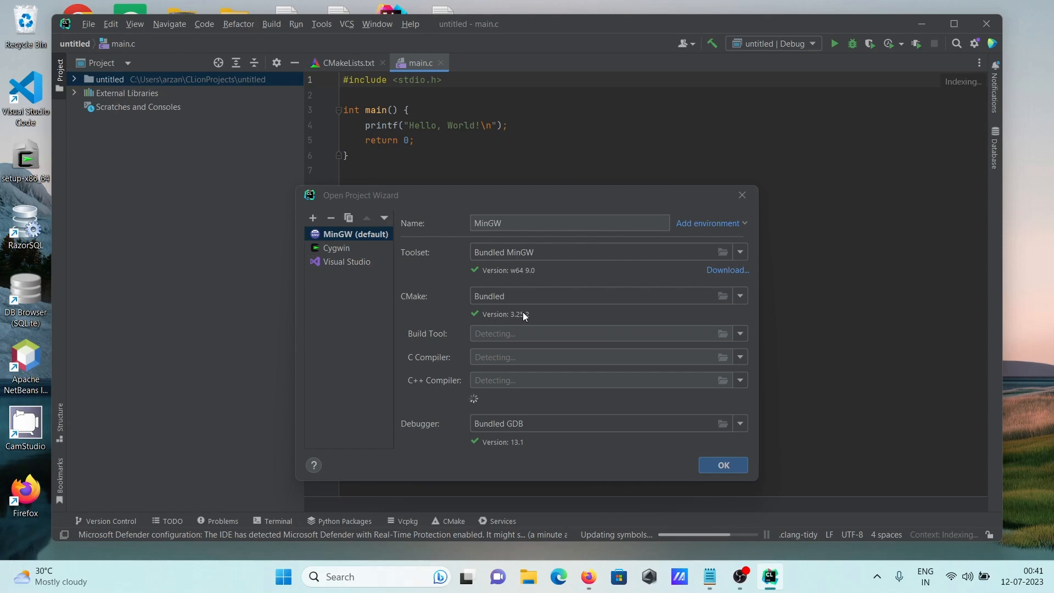
mouse_move(496, 448)
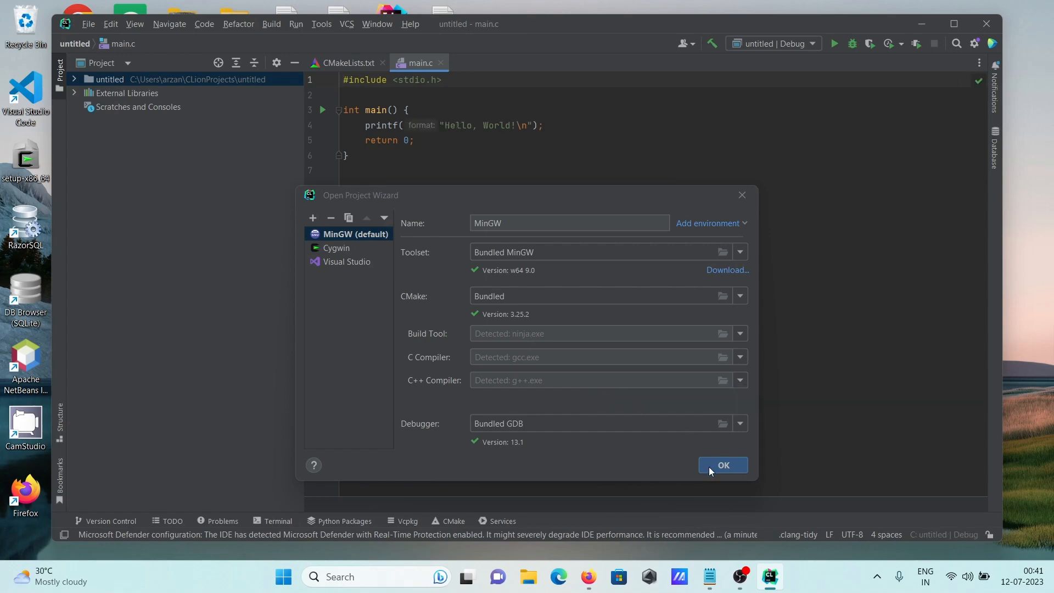
Accept the toolchain, maximize CLion, and run 'untitled' to print Hello, World!
left_click(722, 465)
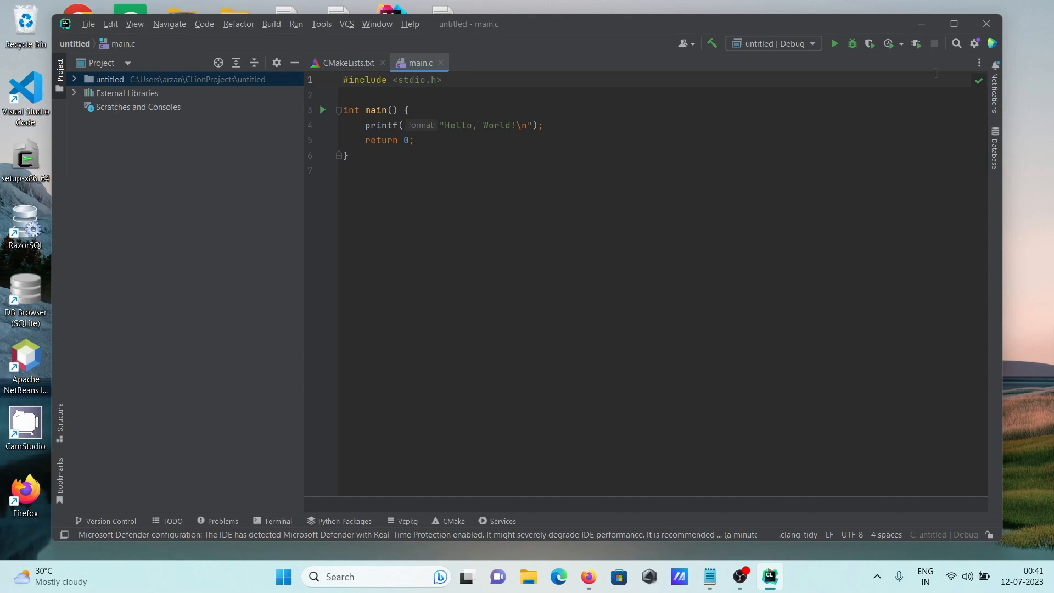
left_click(953, 24)
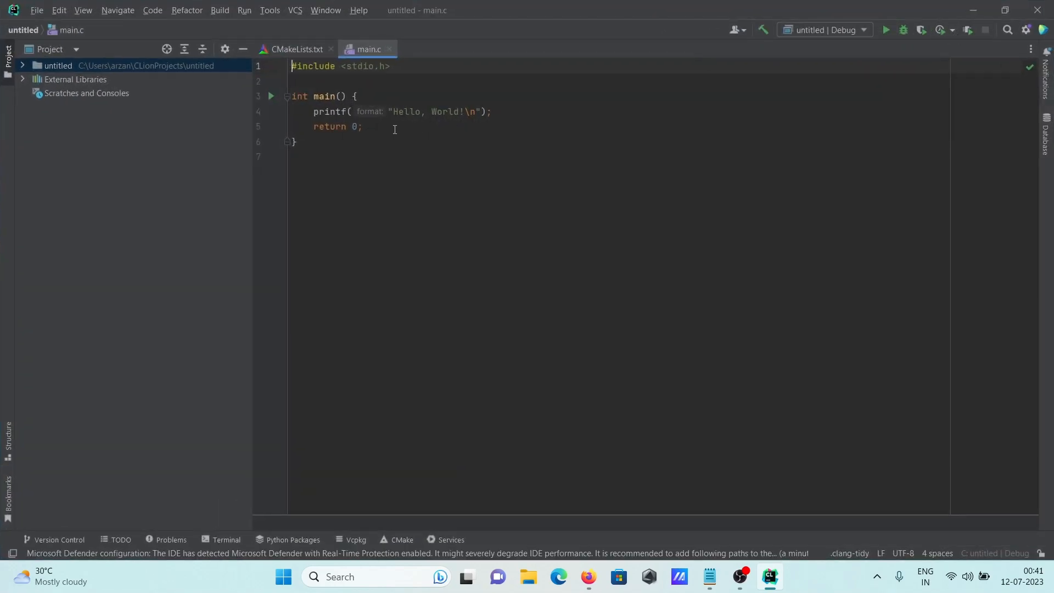
mouse_move(379, 132)
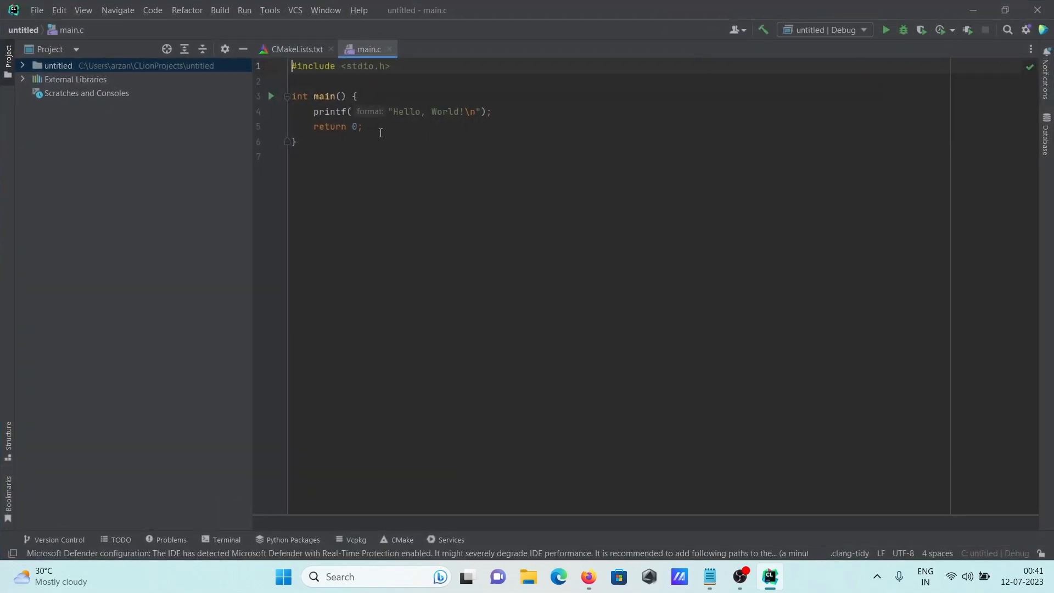
right_click(380, 132)
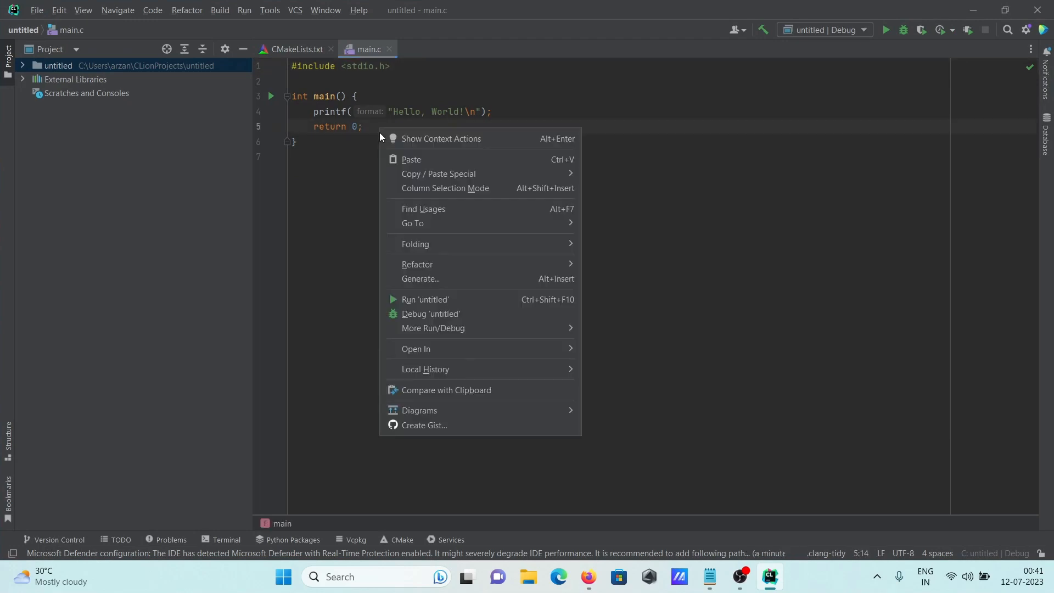
mouse_move(425, 299)
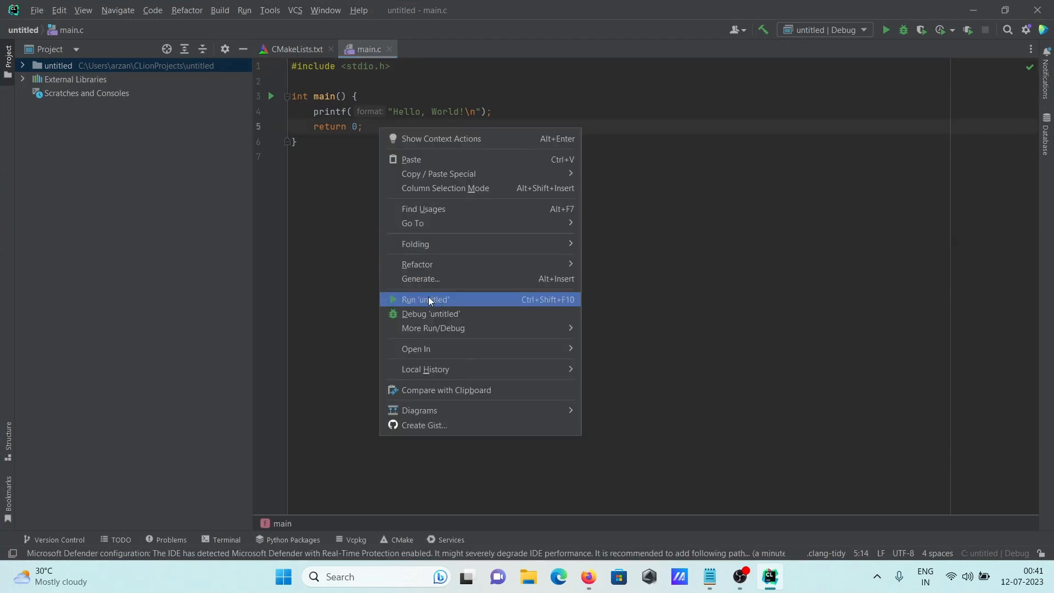
left_click(424, 299)
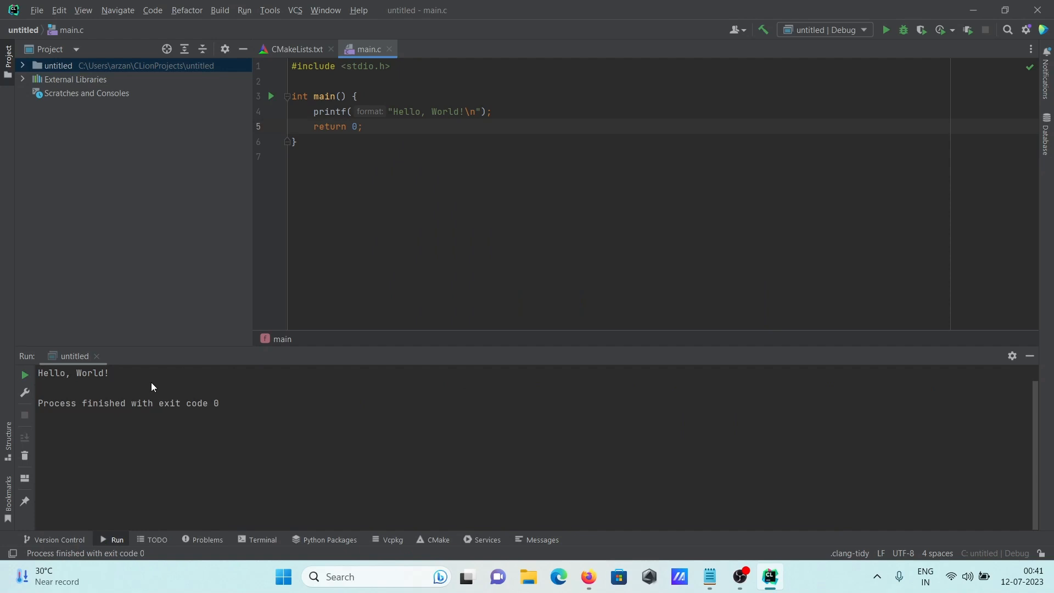
mouse_move(710, 577)
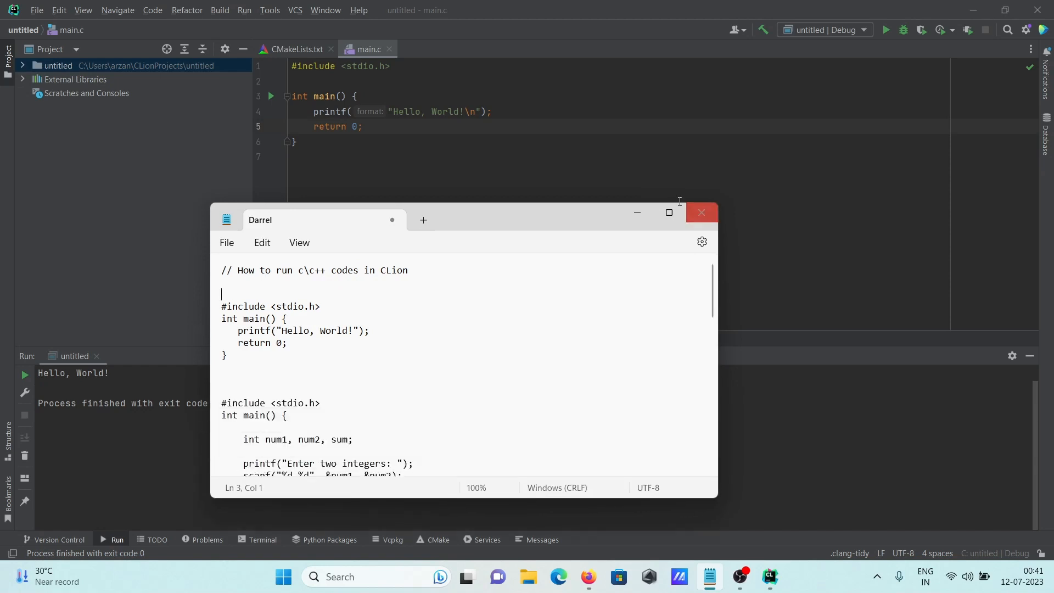
Dismiss the notes window, replace main.c's code, and run the program with 6 and 8.
left_click(667, 213)
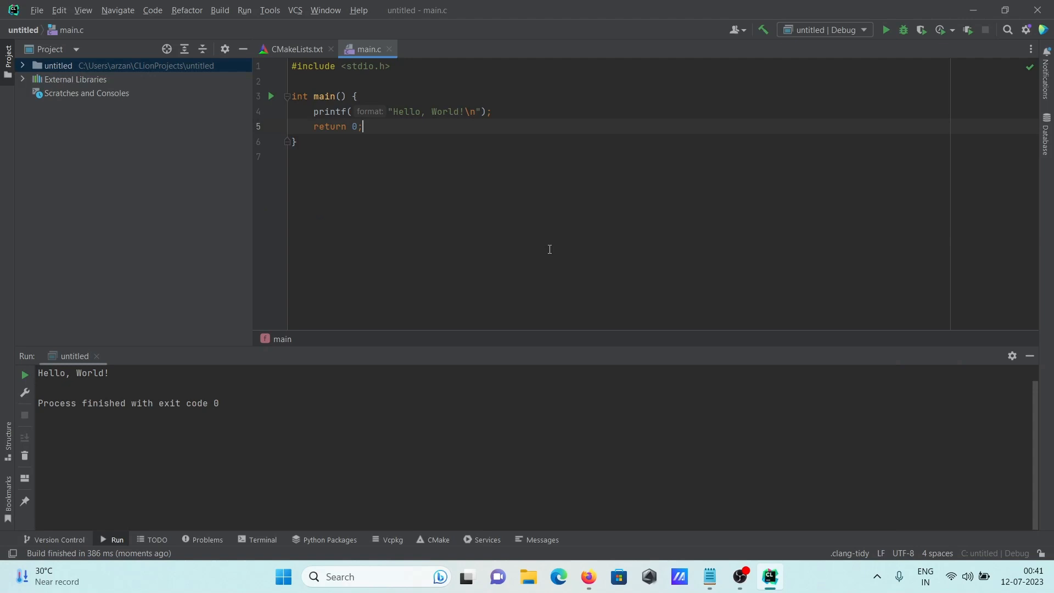
key("ctrl+a")
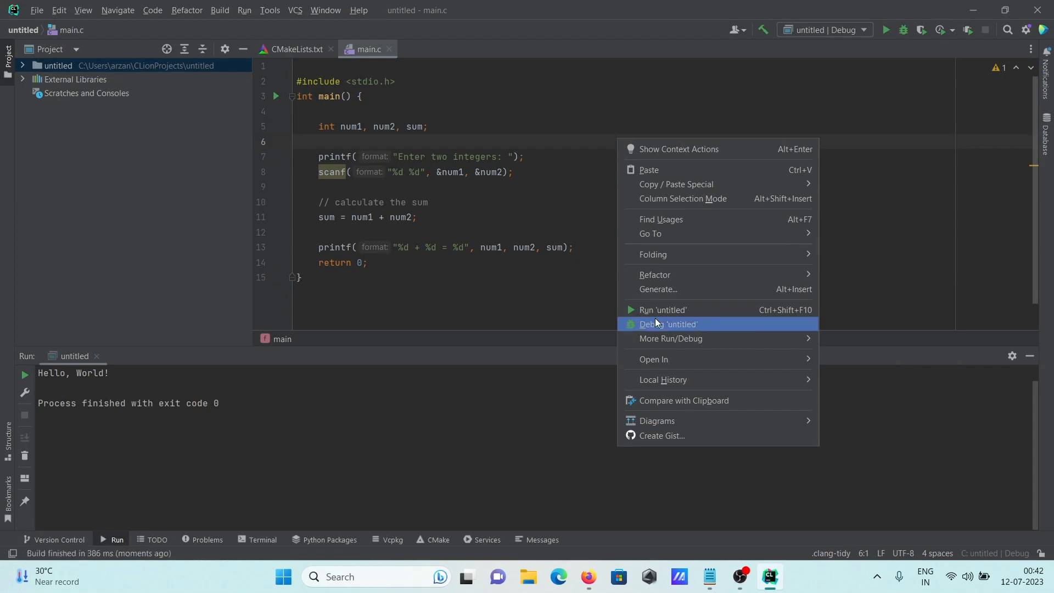
left_click(669, 323)
type("6")
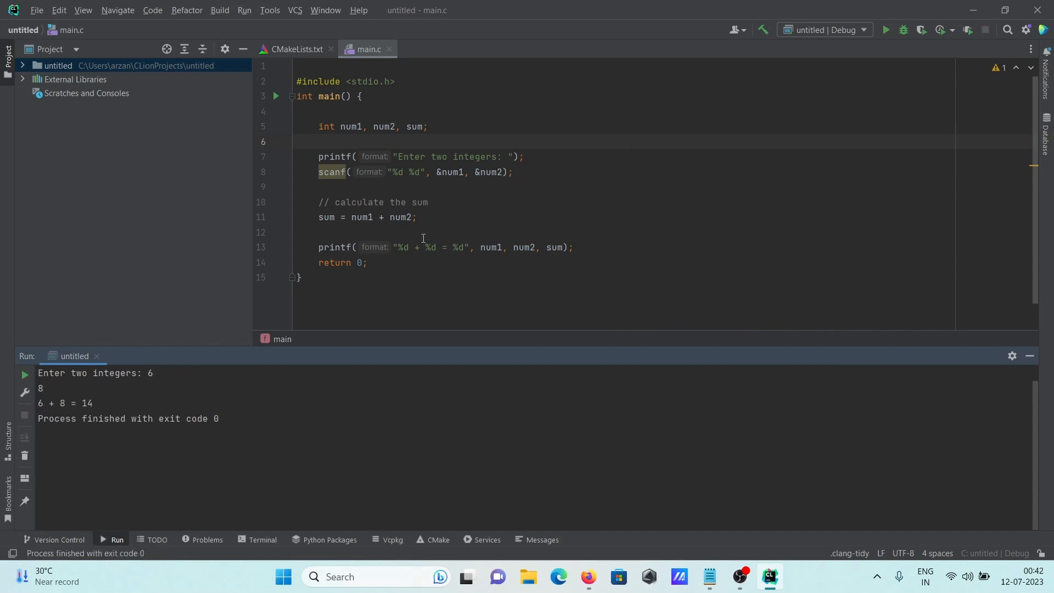
mouse_move(467, 149)
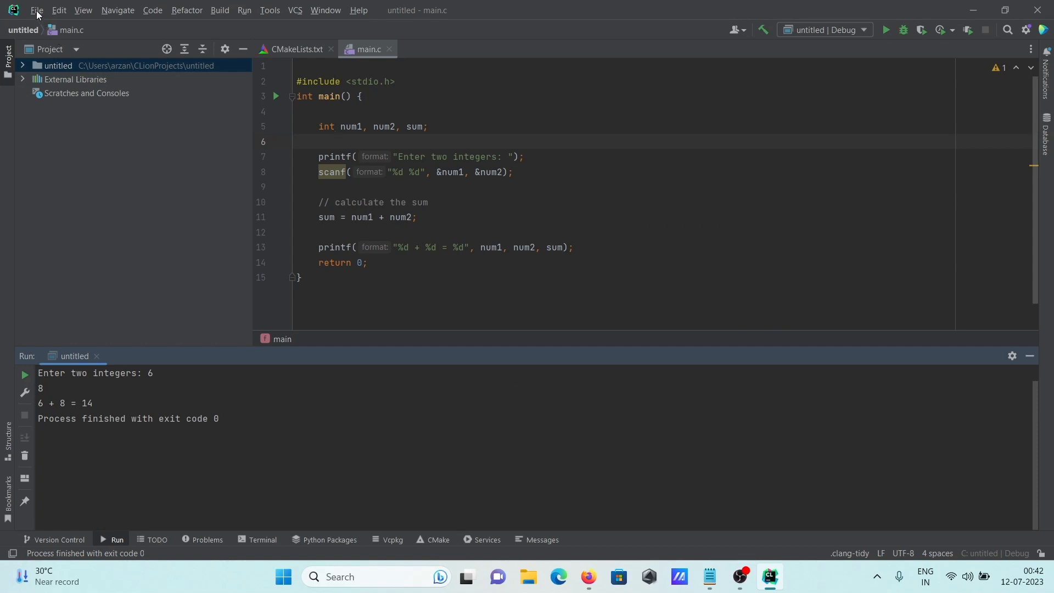
Create a C++ Executable project at location ...\cppProject and open it in this window.
left_click(36, 9)
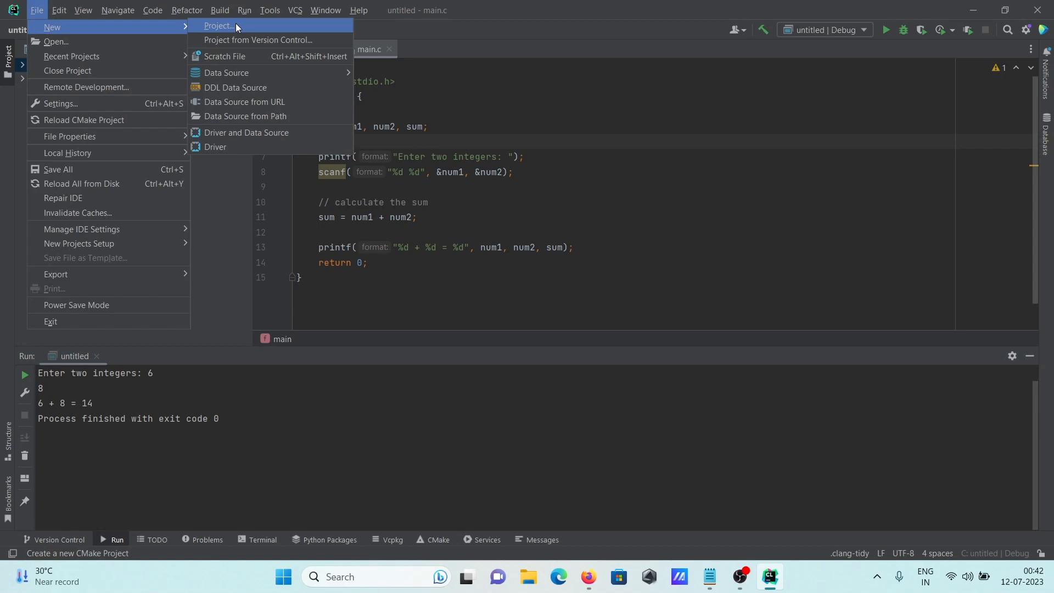
left_click(217, 26)
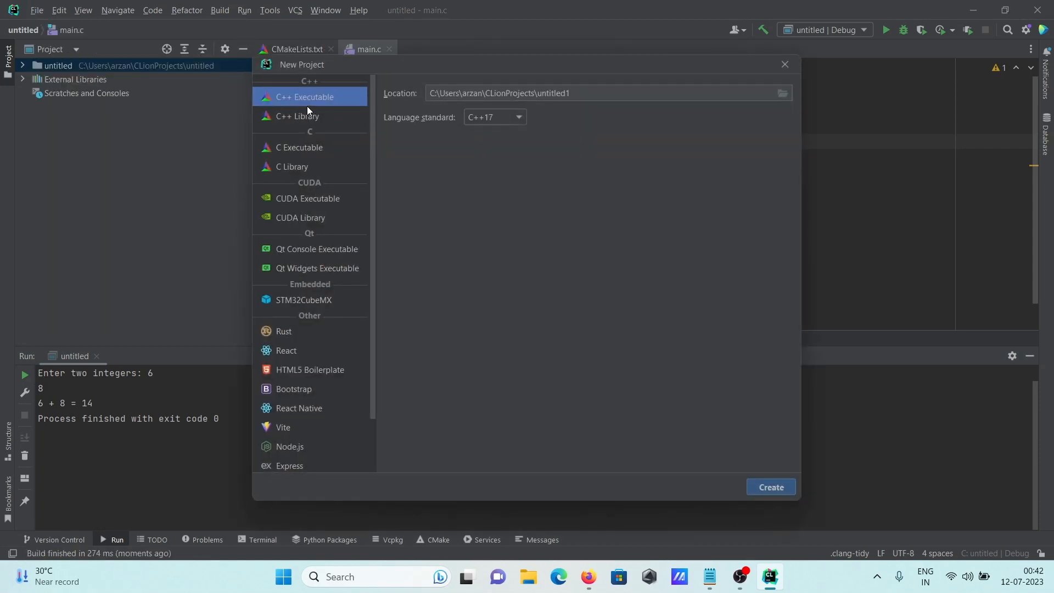
left_click(588, 92)
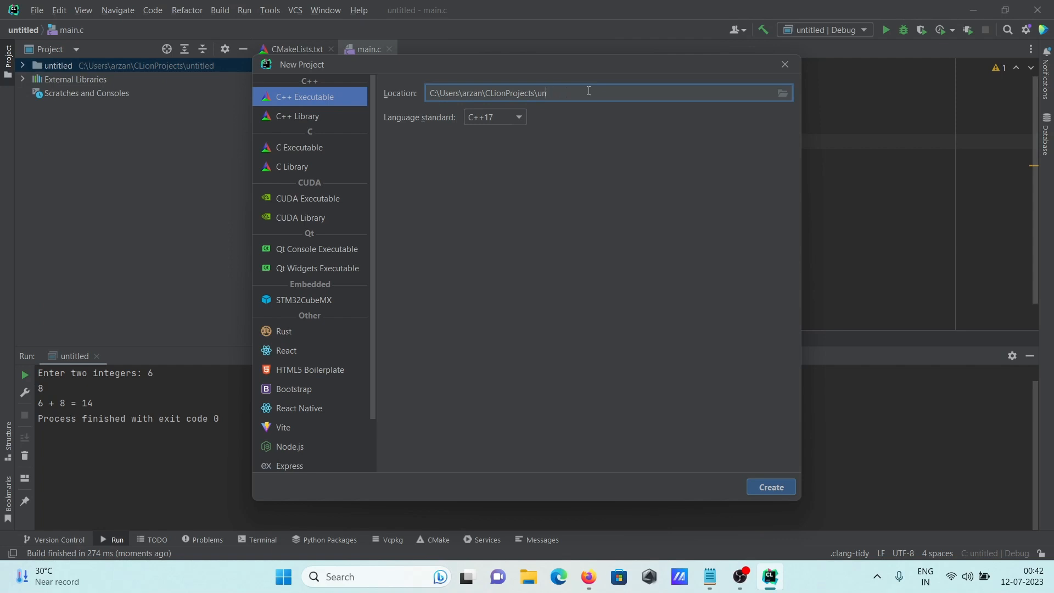
type("c")
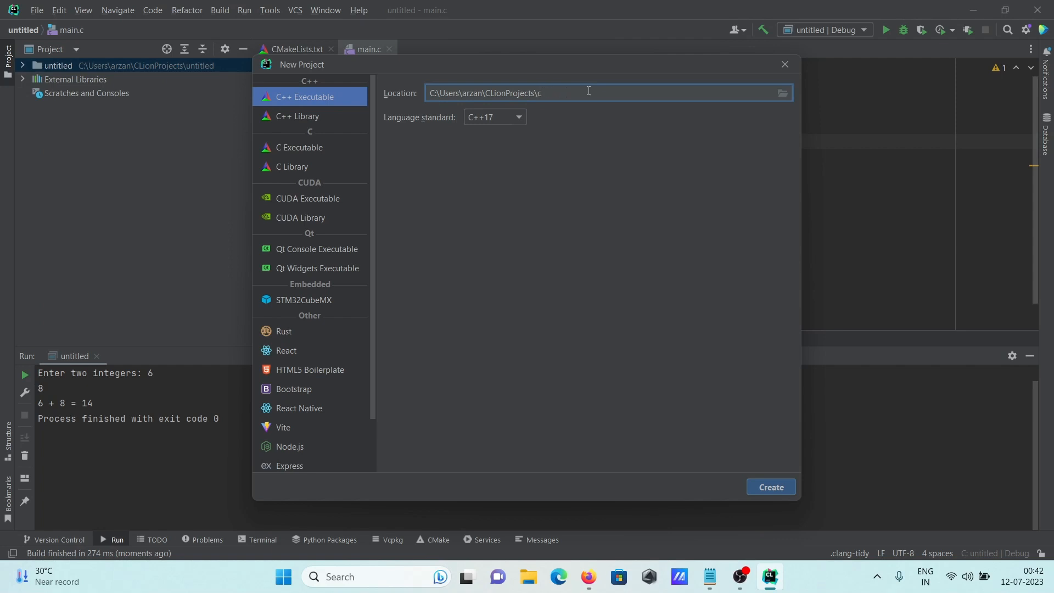
type("cppPr")
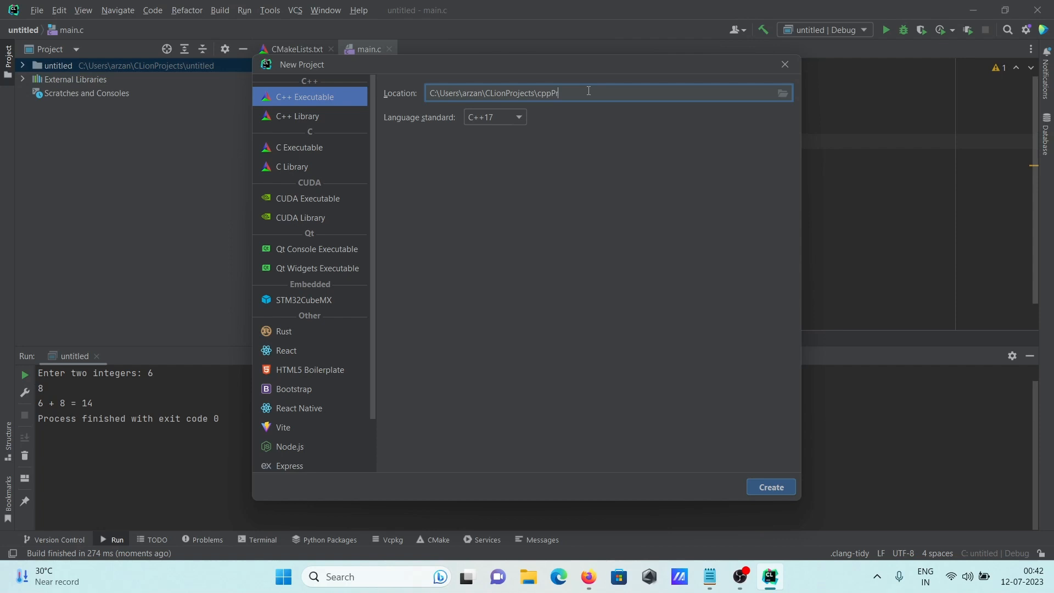
type("roject")
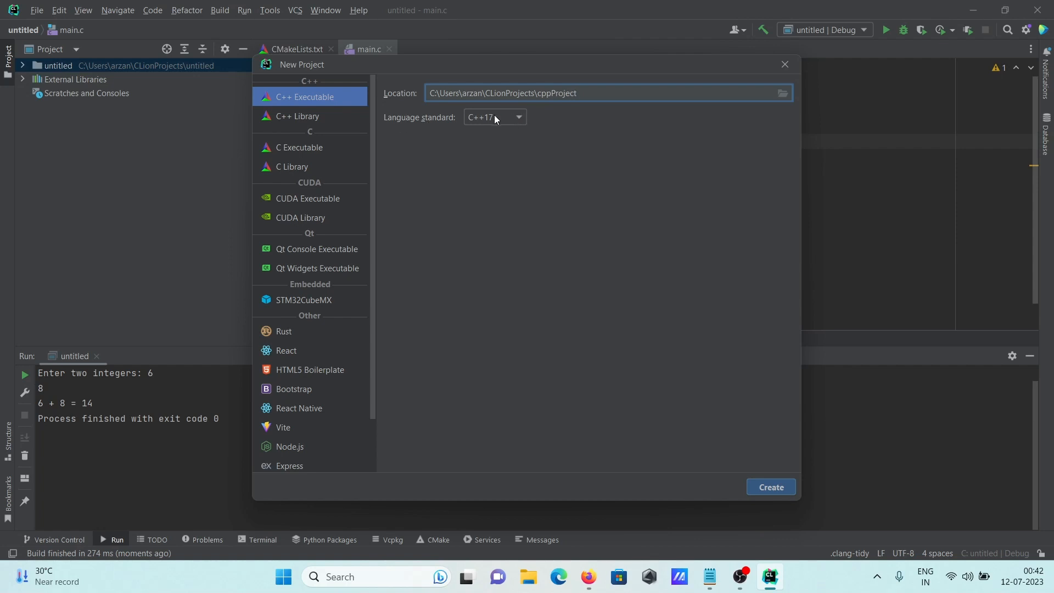
mouse_move(496, 125)
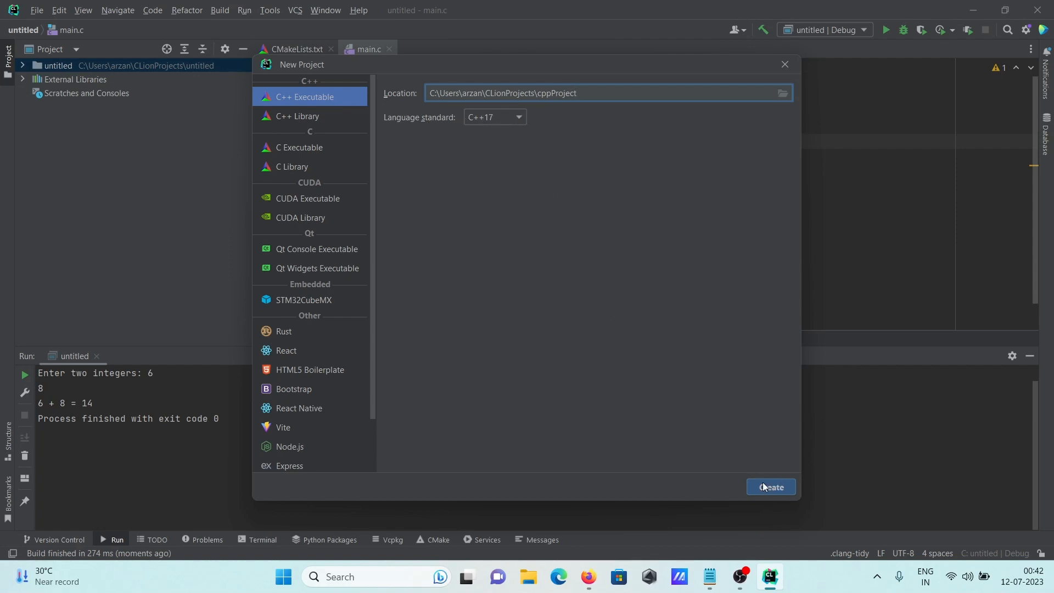
left_click(769, 487)
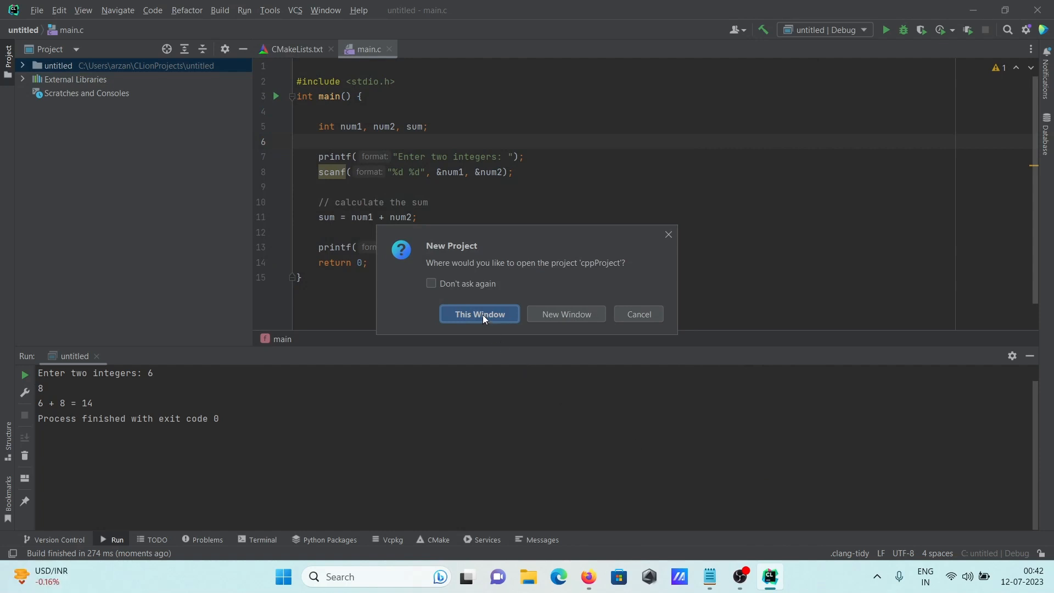
left_click(478, 314)
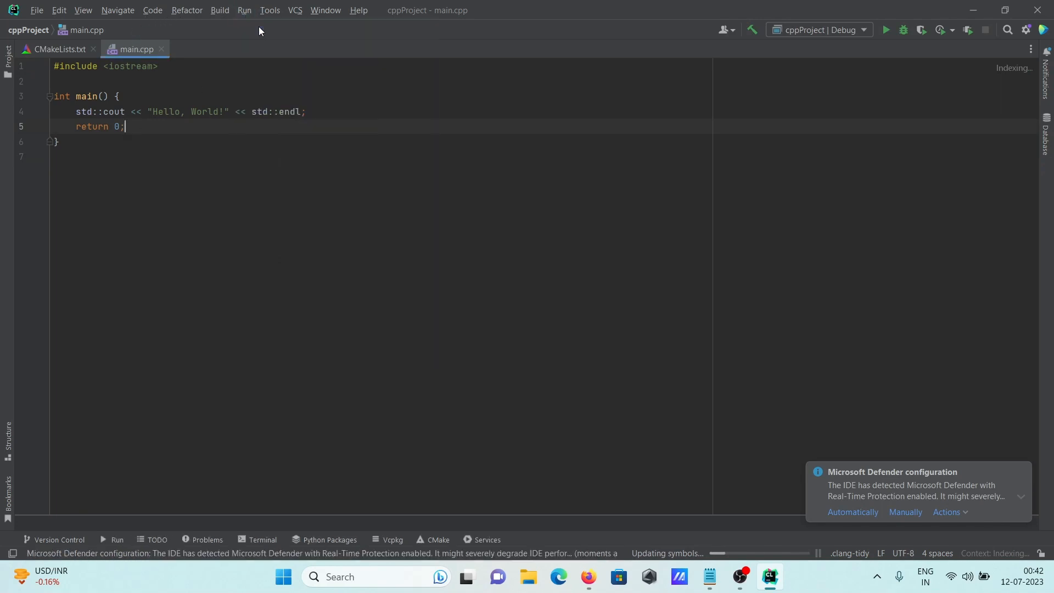
Select and copy the entire C++ two-number sum program from Notepad, then return to CLion.
left_click(886, 30)
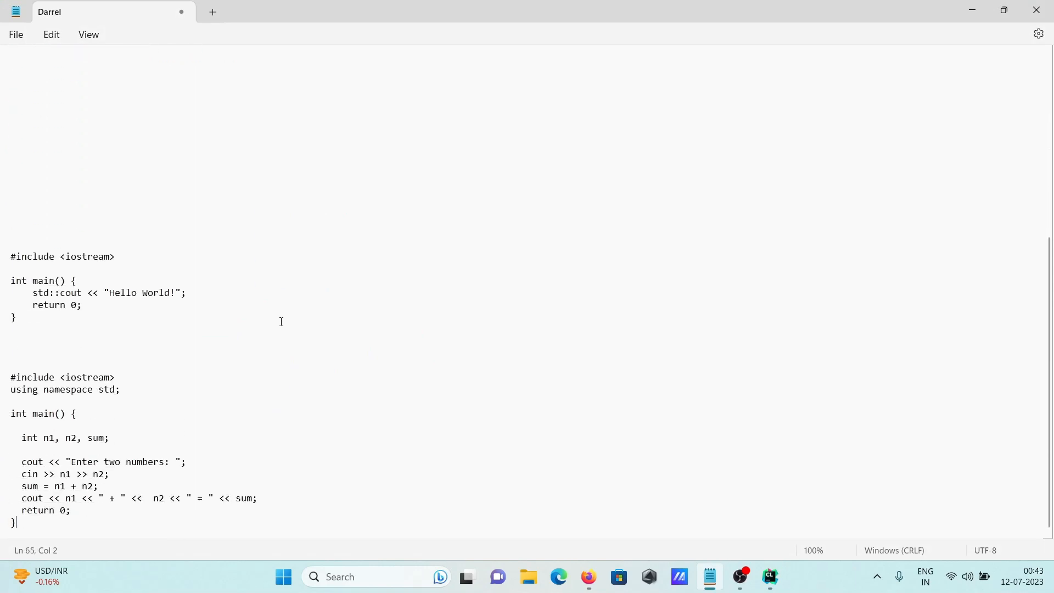
left_click_drag(22, 437, 16, 521)
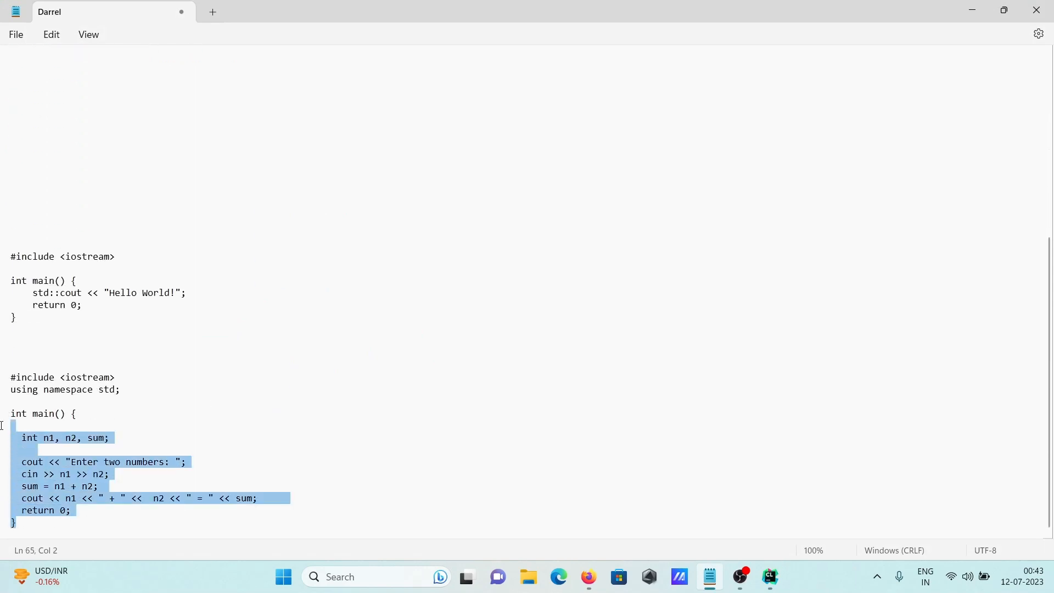
left_click_drag(11, 437, 11, 377)
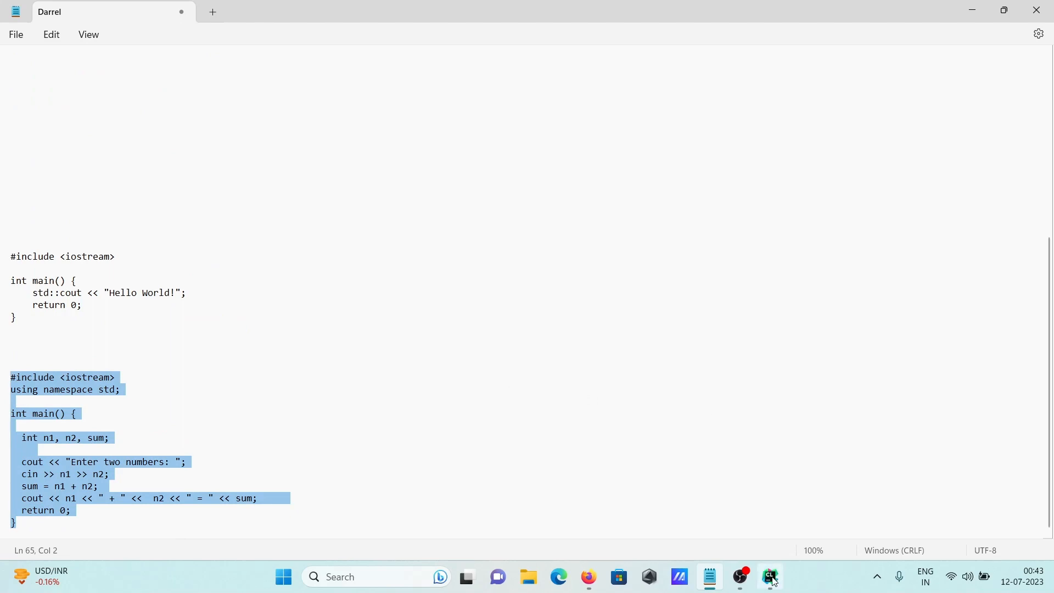
left_click(769, 577)
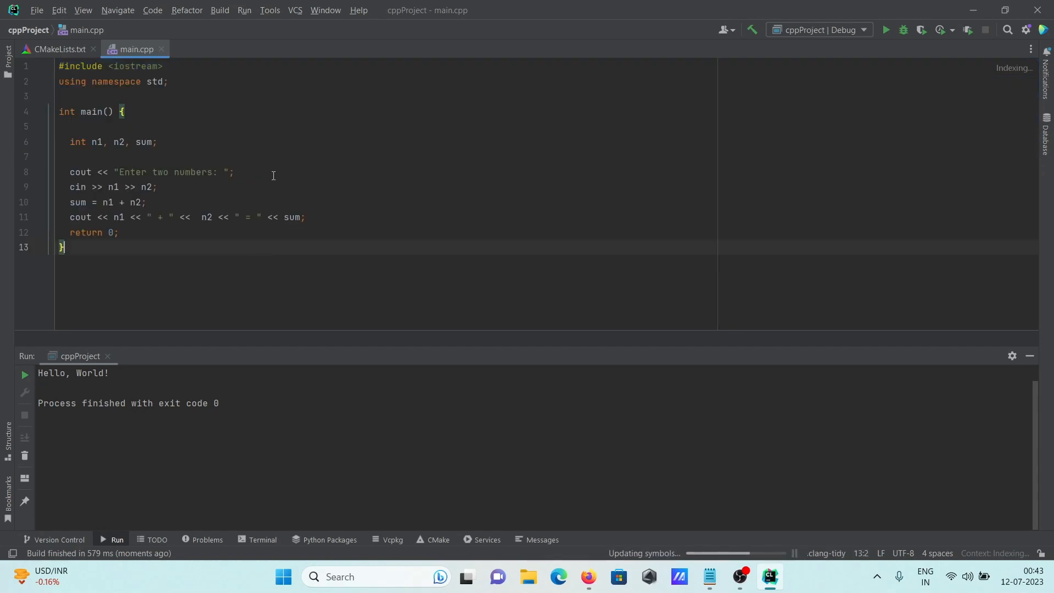
Replace main.cpp's Hello World with the C++ sum code and run 'cppProject'.
right_click(273, 176)
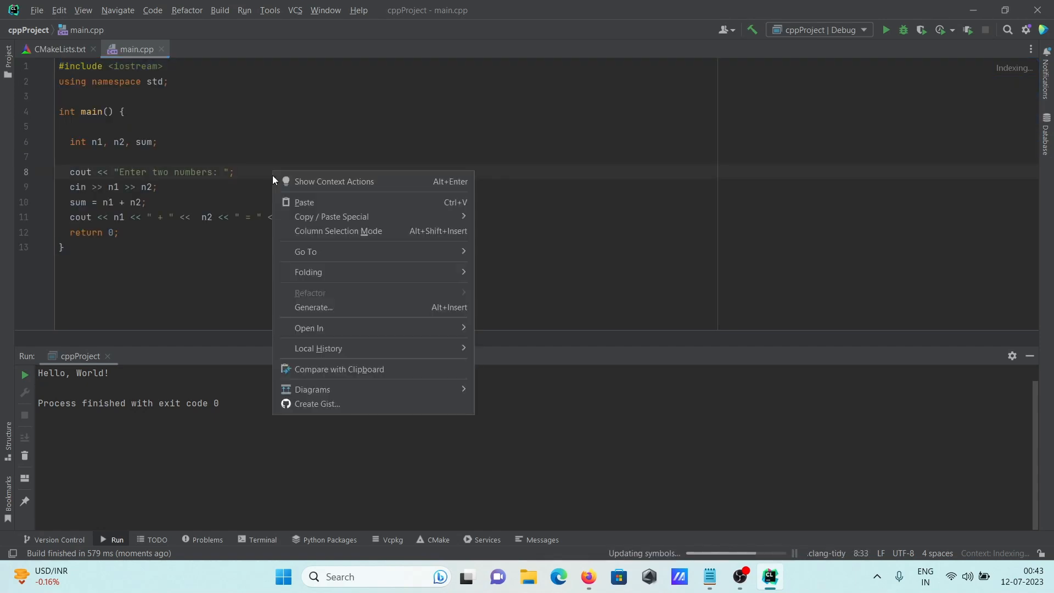
left_click(174, 40)
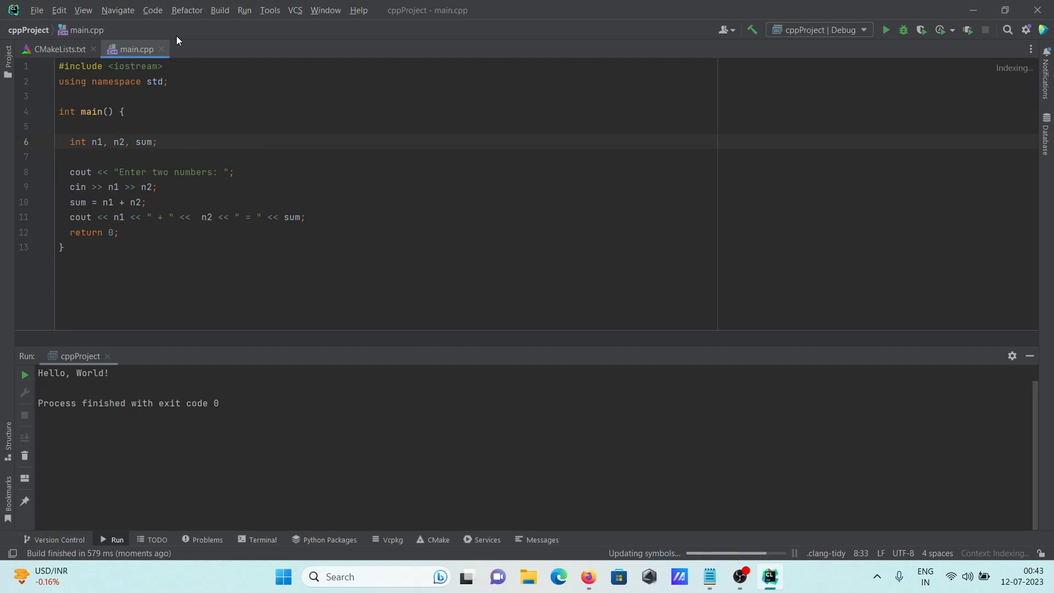
left_click(243, 10)
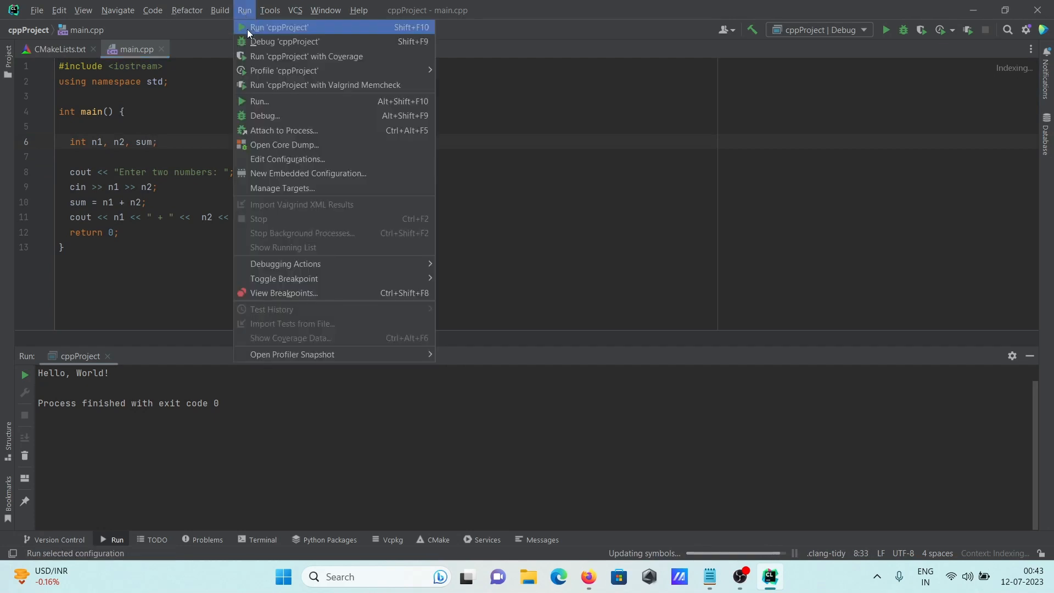
left_click(278, 27)
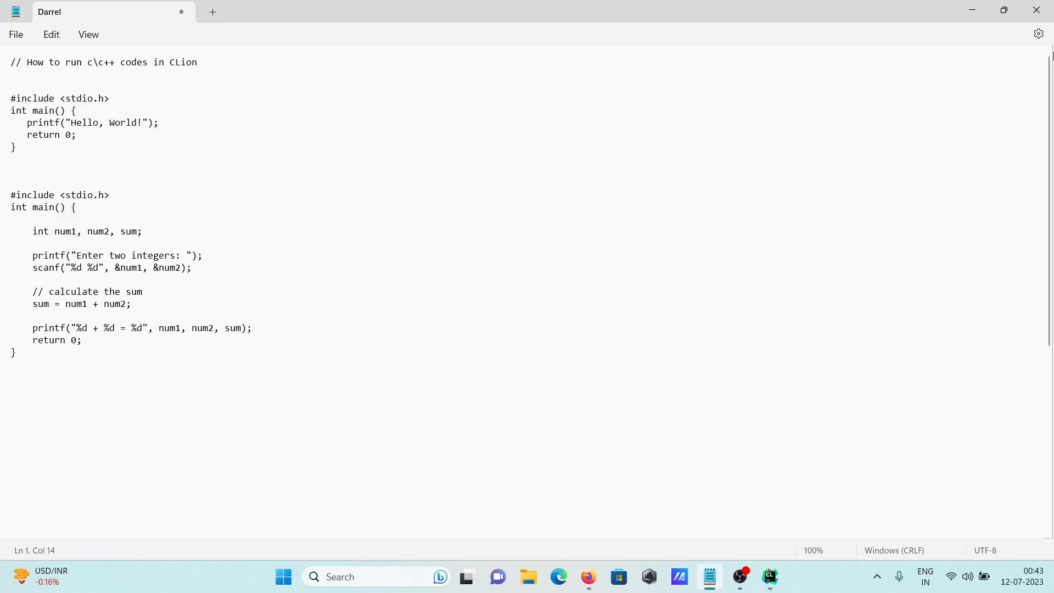
mouse_move(1003, 10)
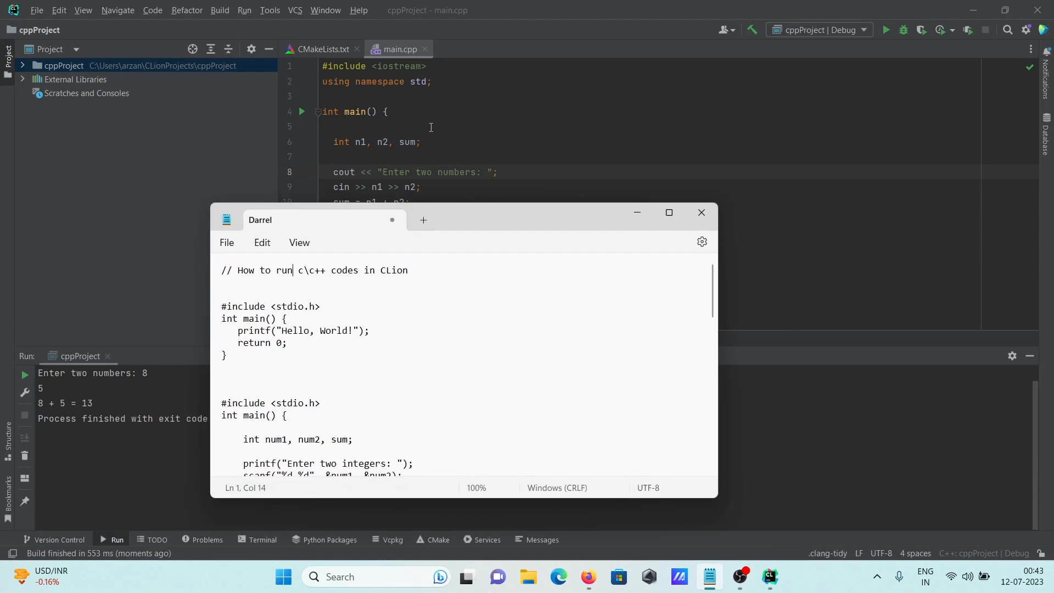
mouse_move(533, 98)
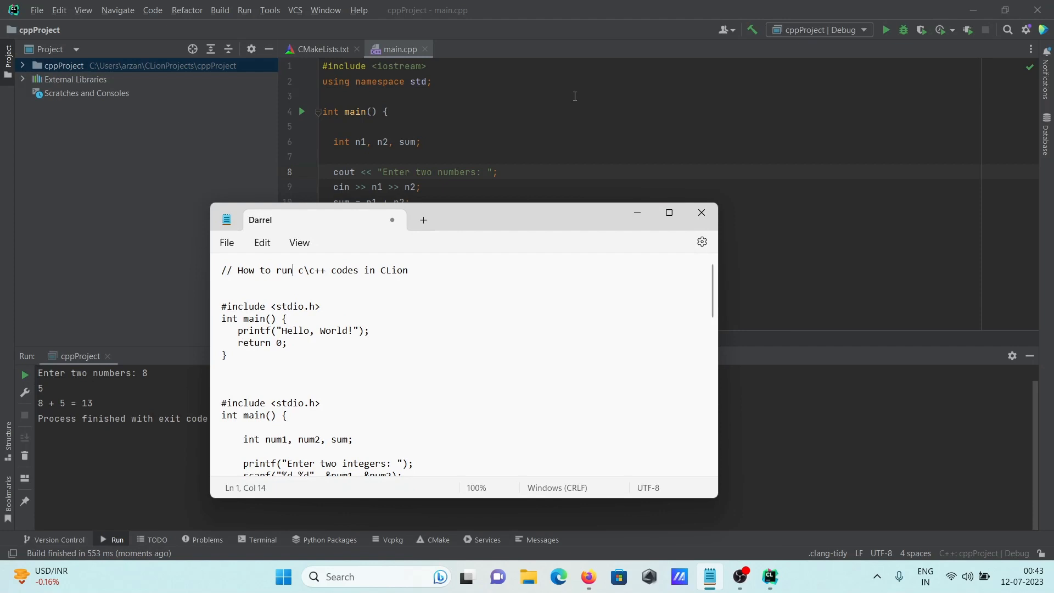
mouse_move(629, 194)
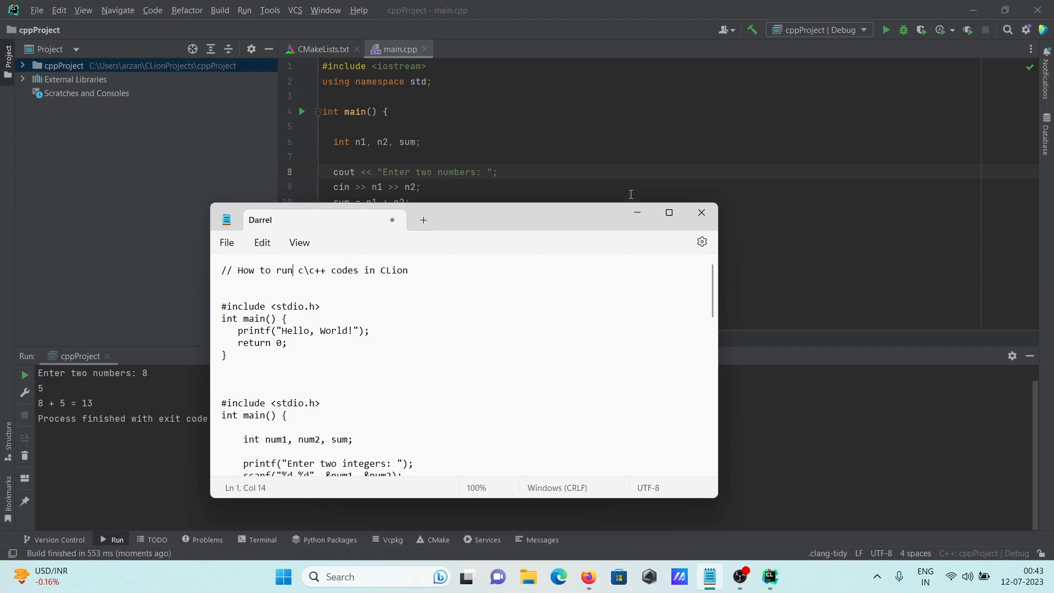